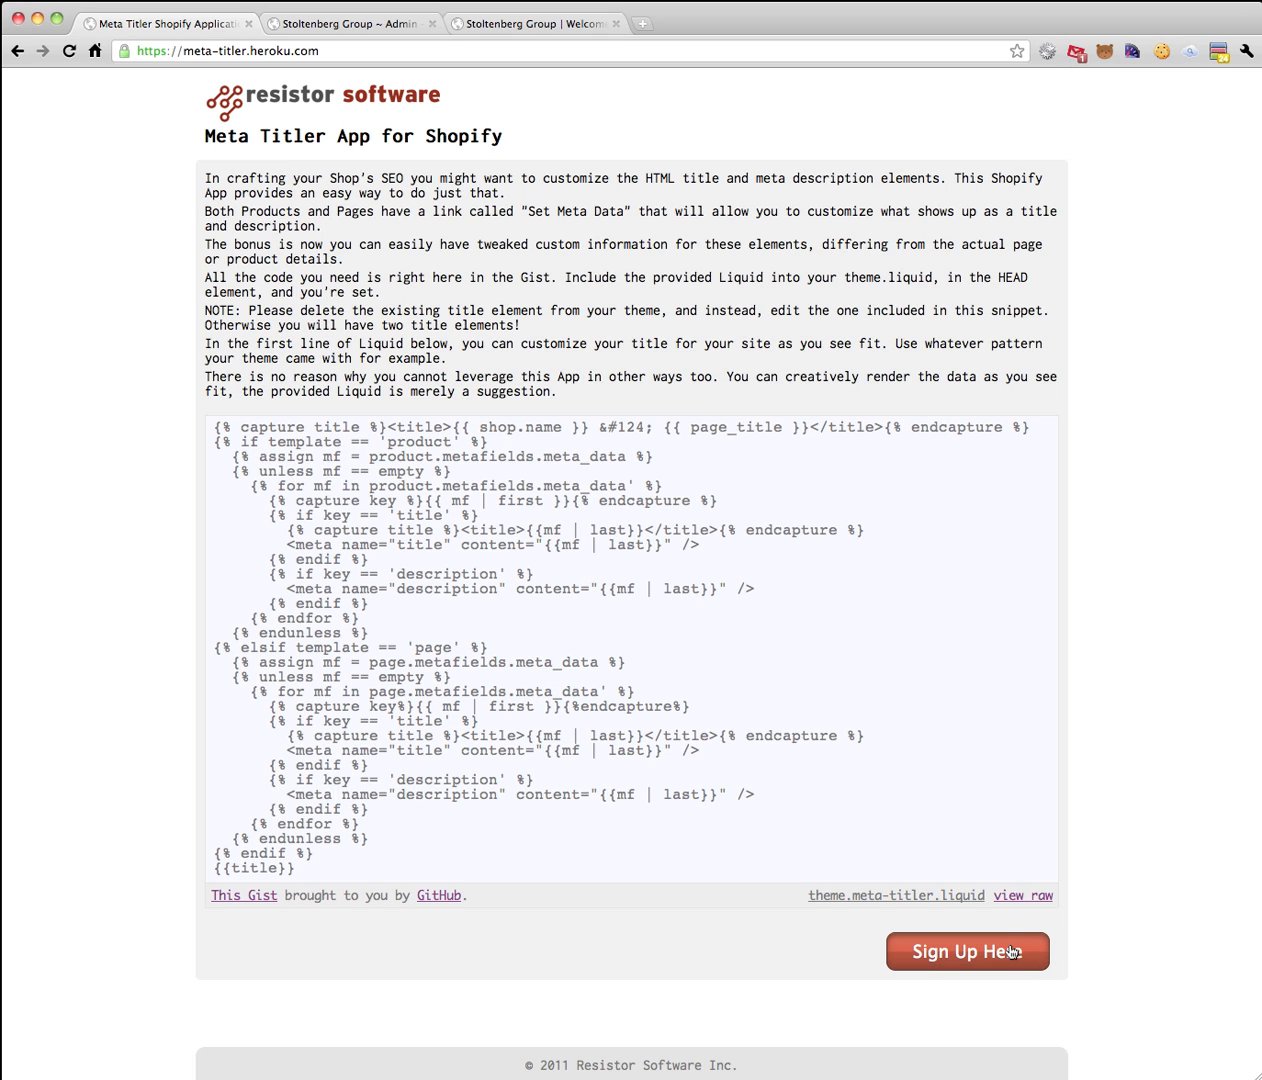
# Sign up the stoltenberg-group2154 store and submit its address to authenticate with Meta Titler.
pyautogui.click(966, 952)
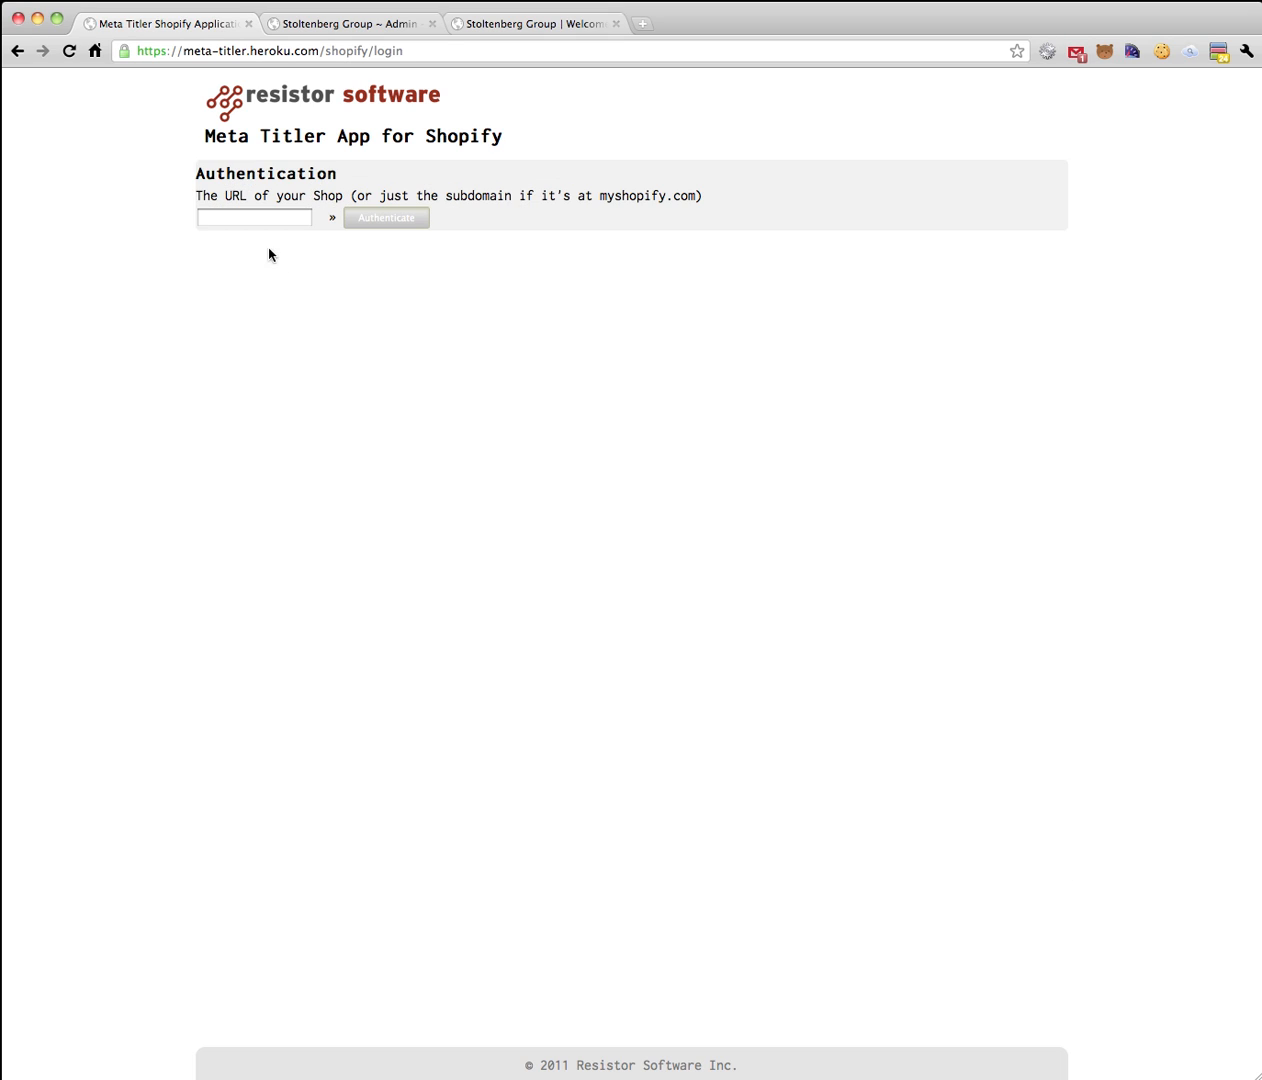
pyautogui.write('stoltenberg-group2154')
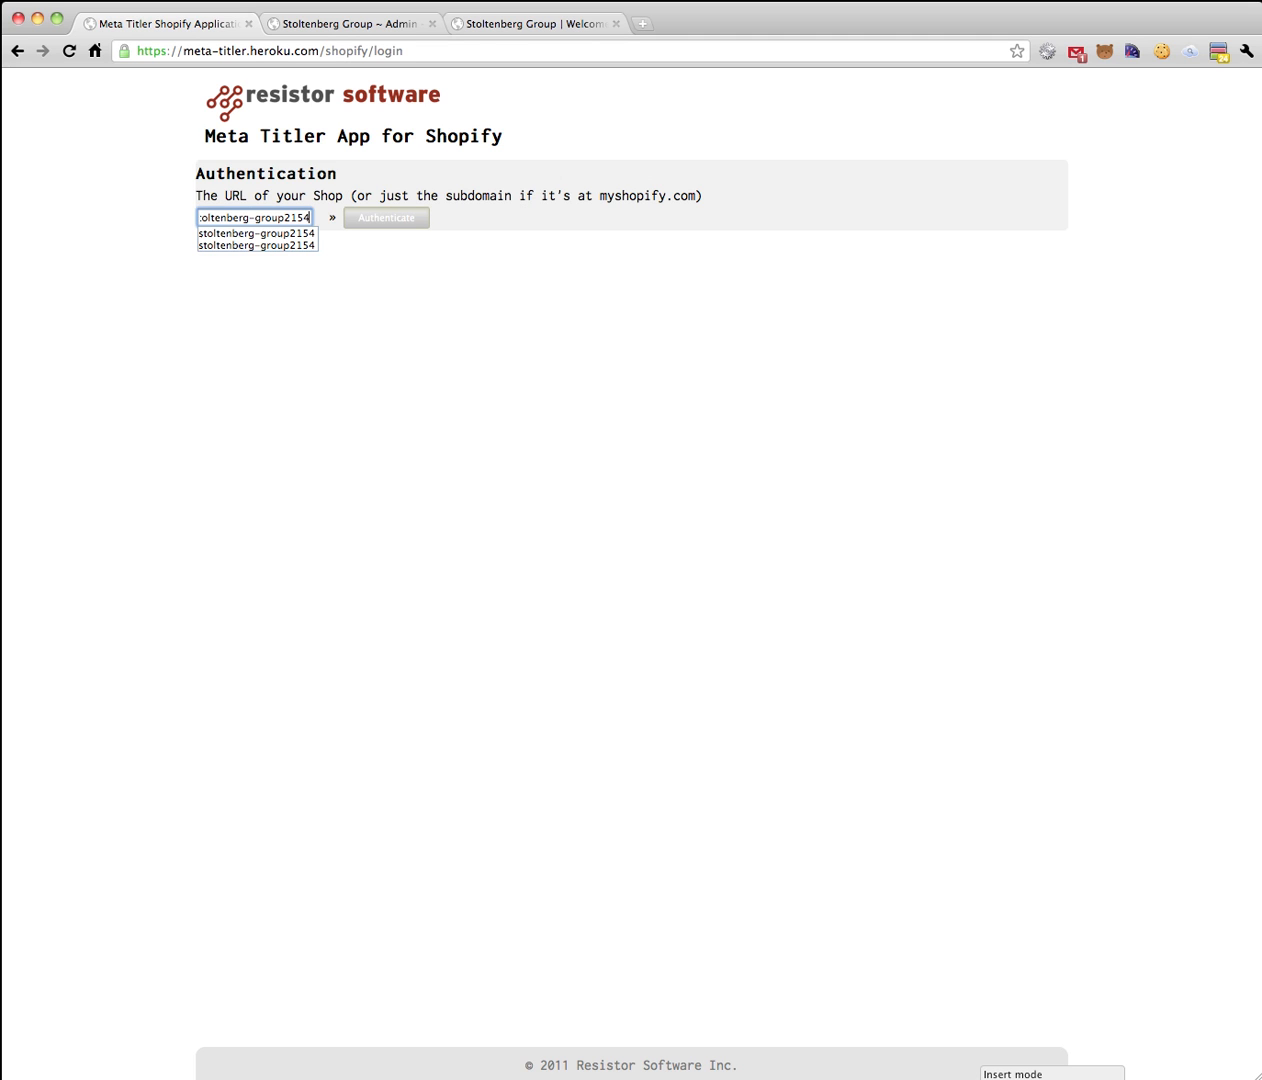
pyautogui.click(384, 216)
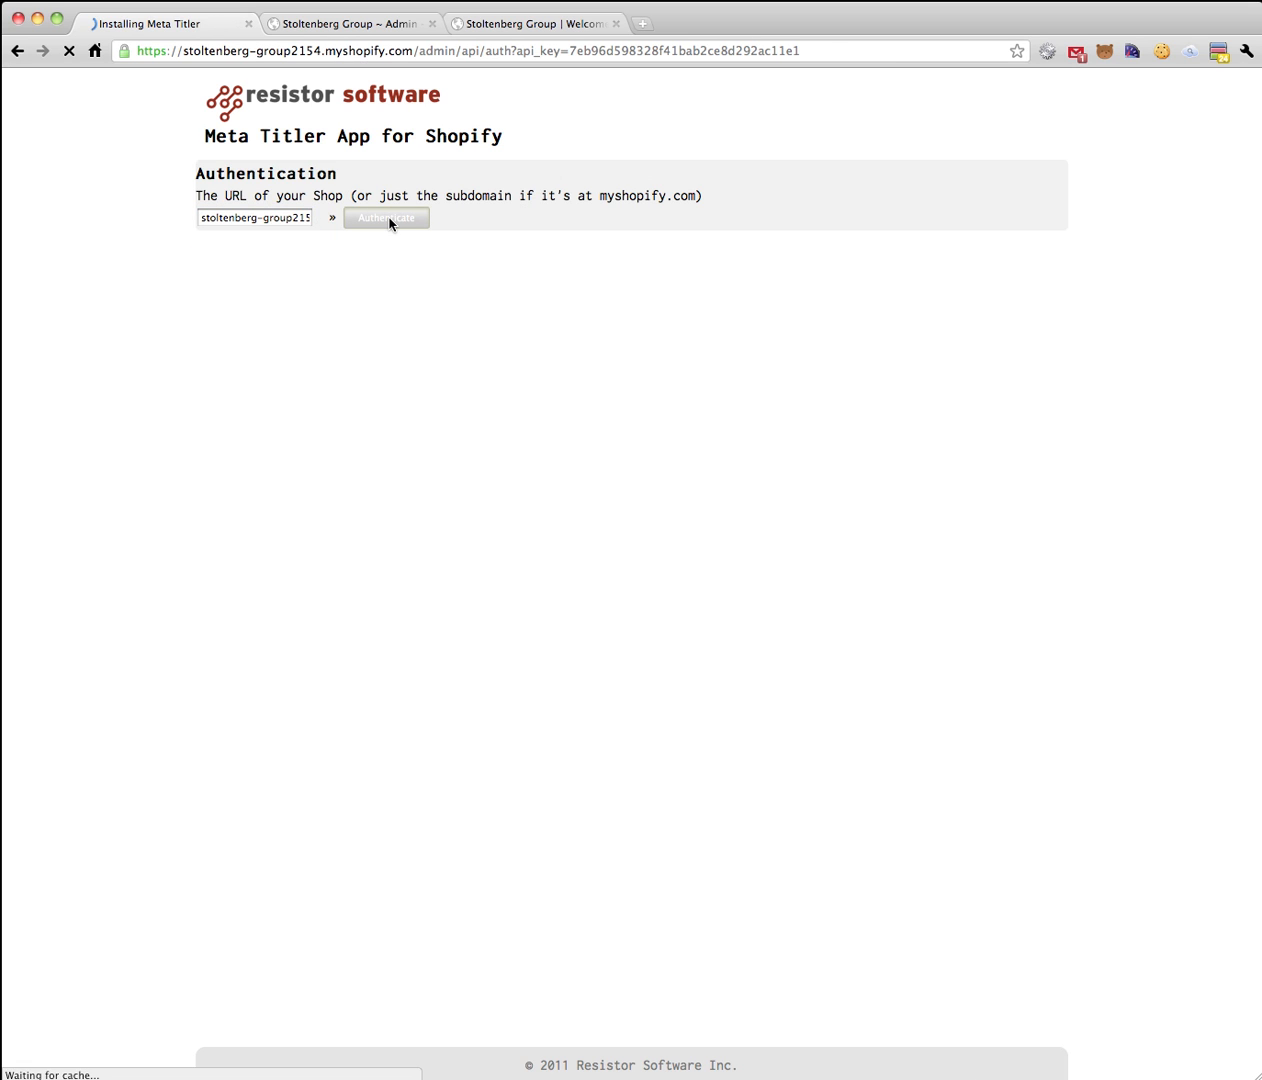
pyautogui.click(386, 216)
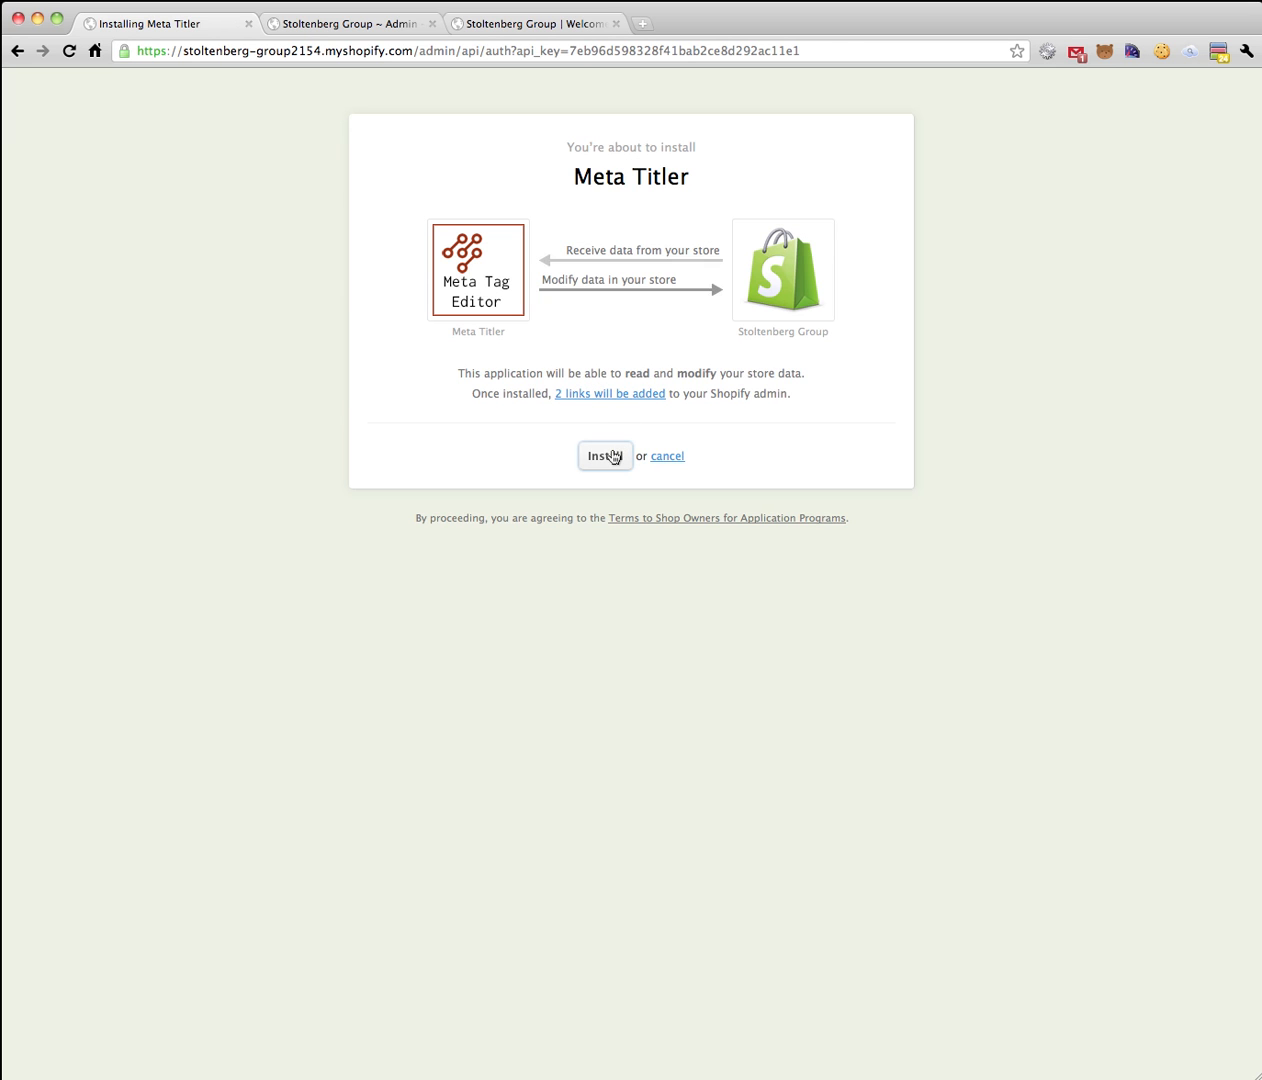
# Install Meta Titler on the store and select its Liquid title snippet for copying.
pyautogui.click(604, 456)
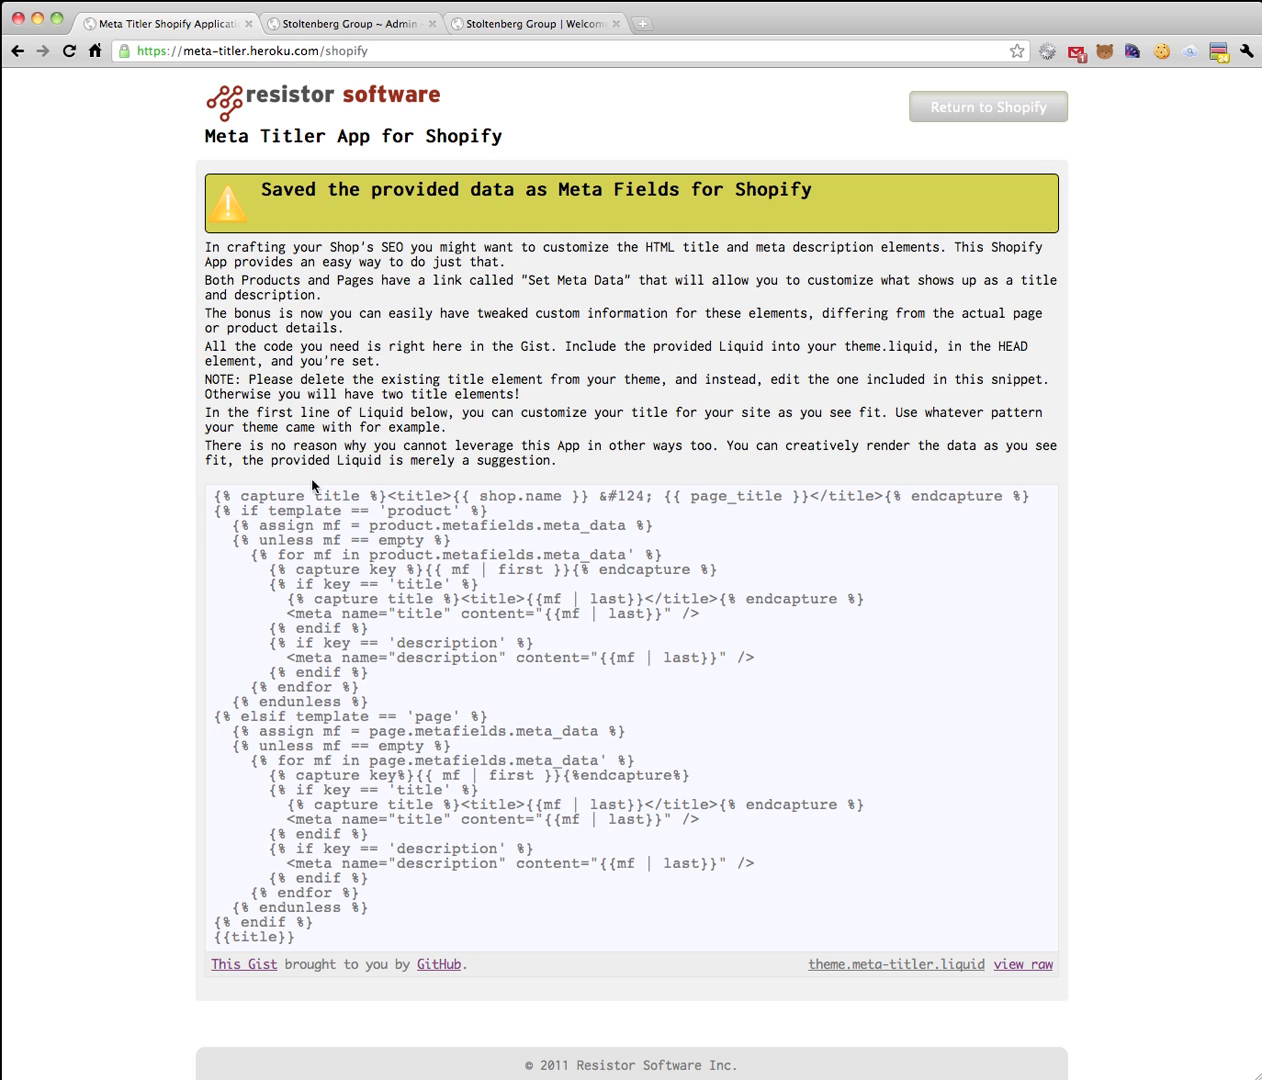
pyautogui.moveTo(312, 492); pyautogui.dragTo(268, 524)
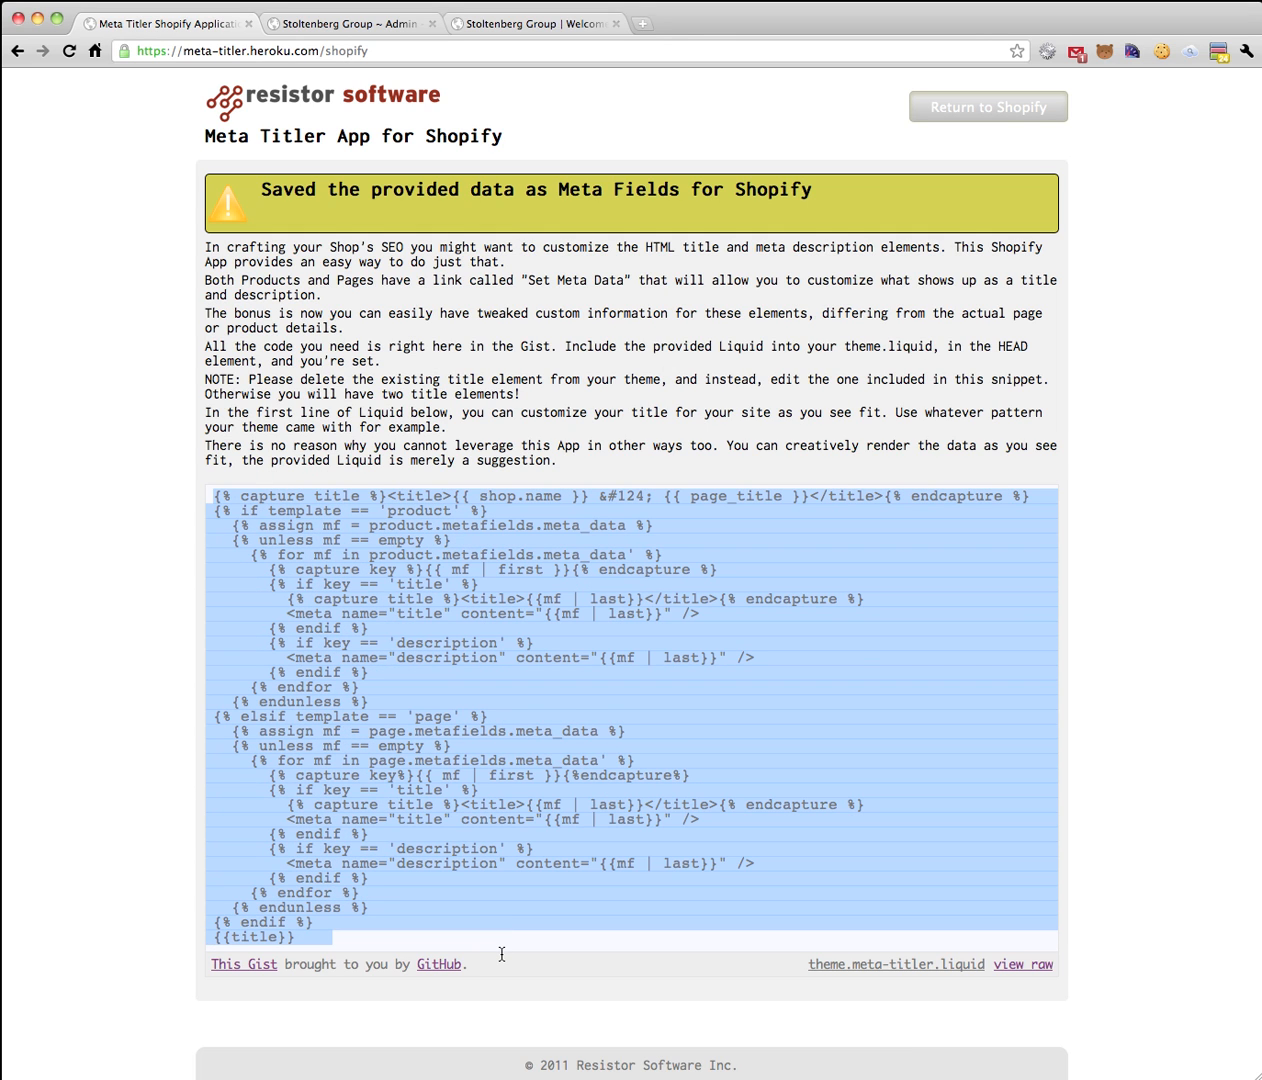
pyautogui.moveTo(988, 108)
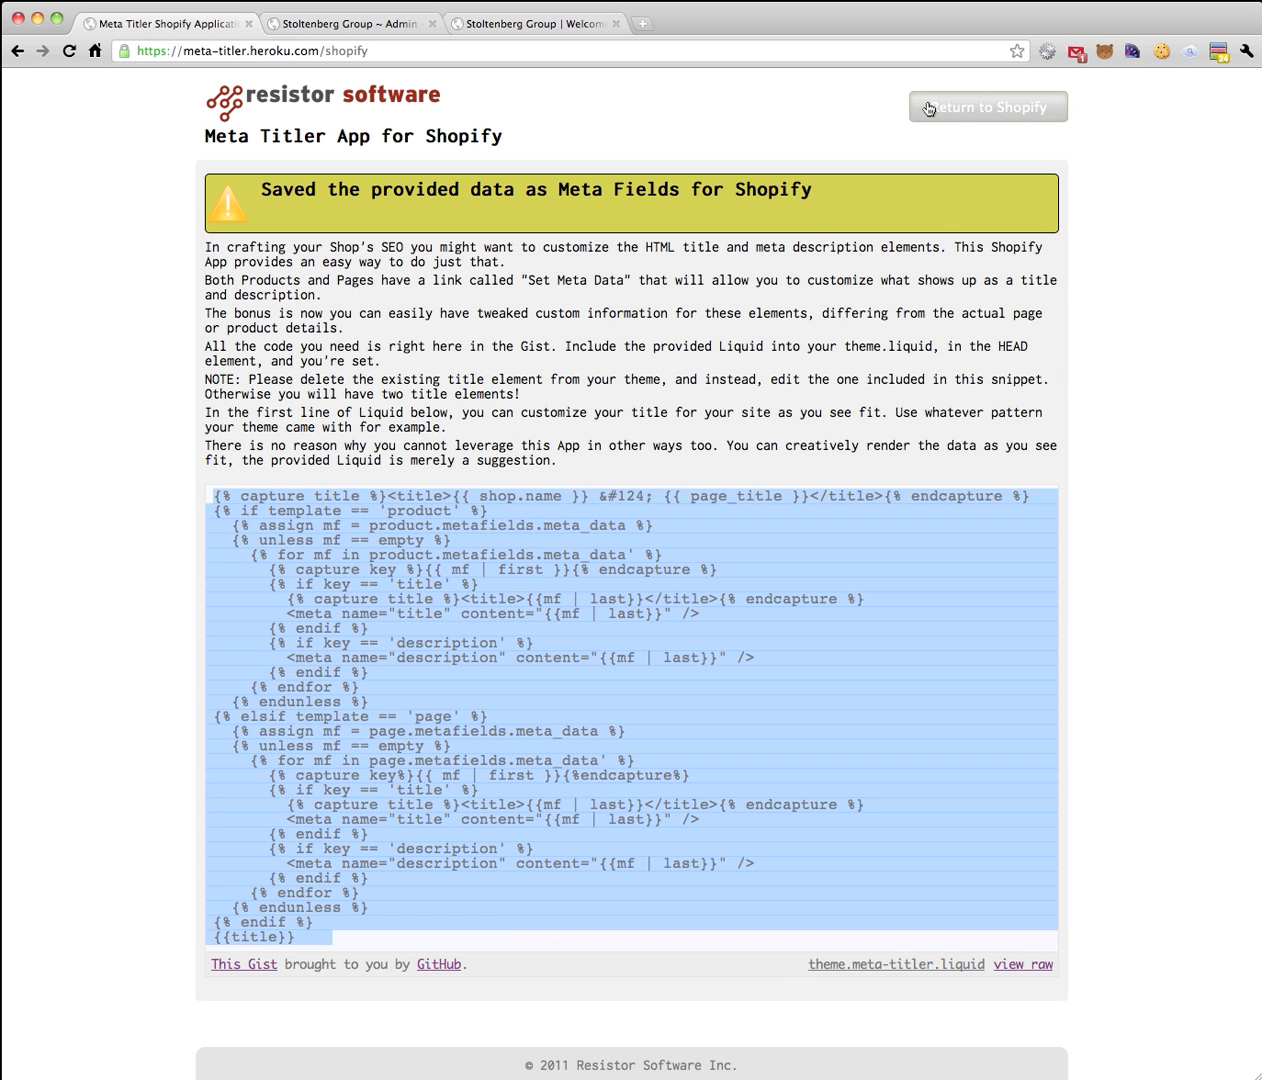
# Return to the Shopify admin and open the live theme's Template Editor.
pyautogui.click(988, 106)
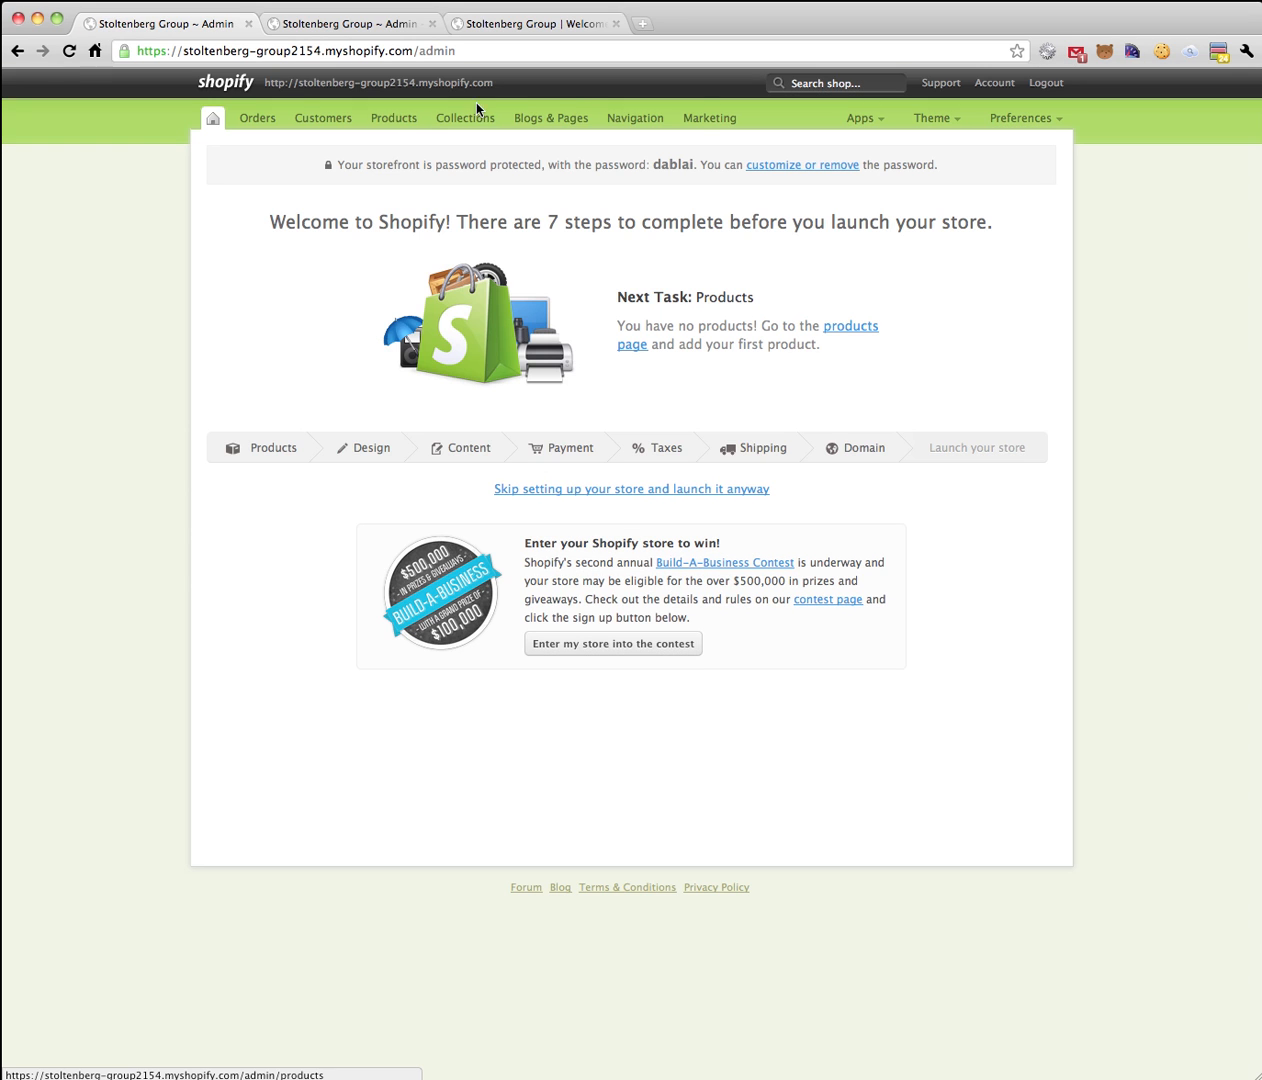
pyautogui.moveTo(934, 118)
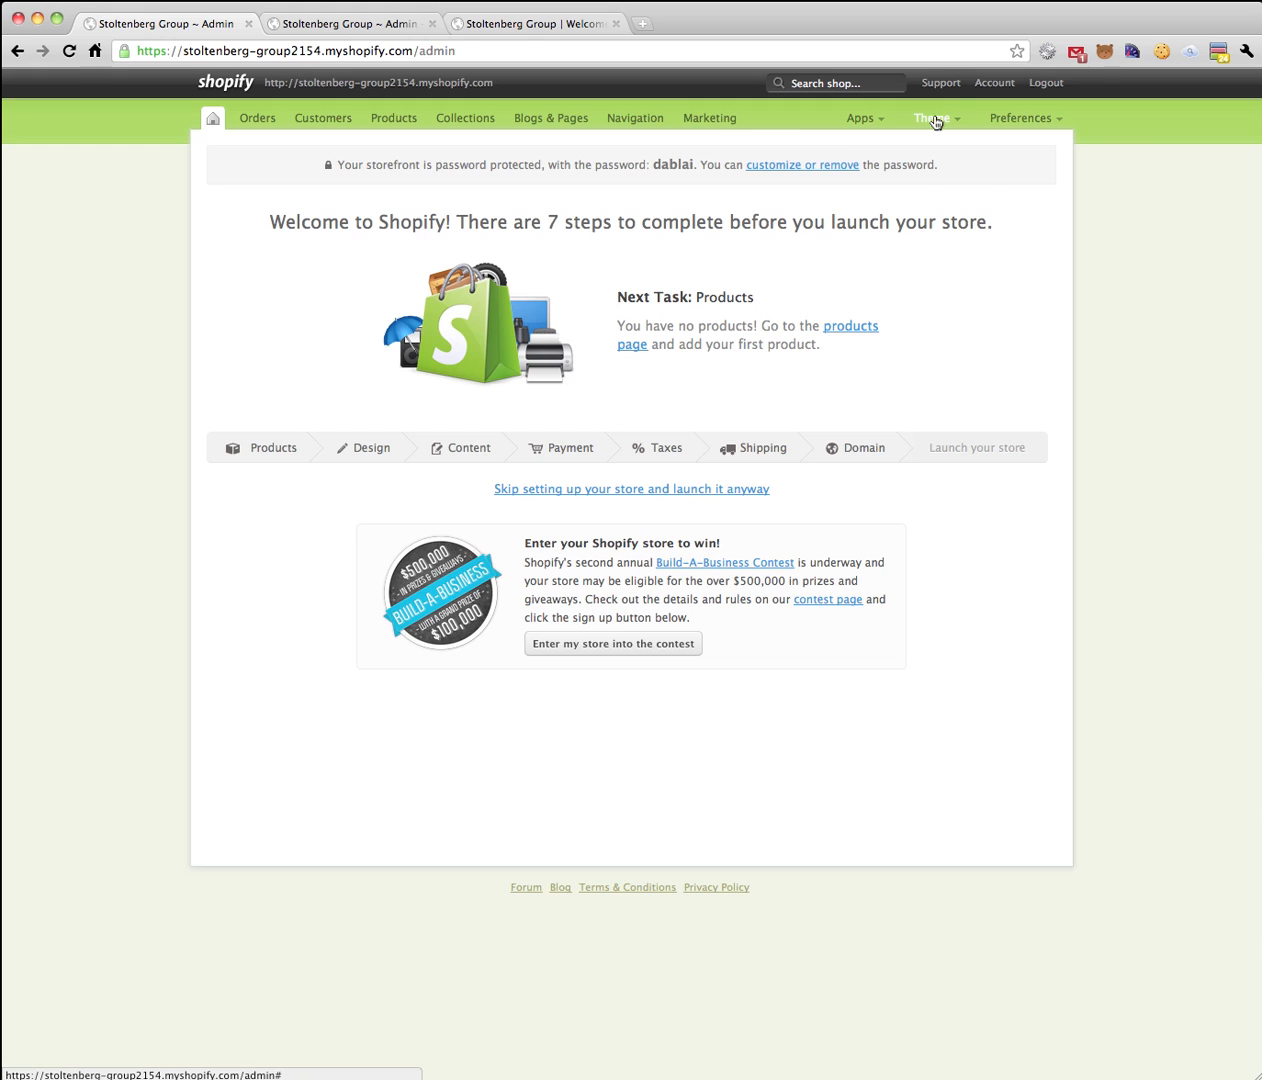
pyautogui.click(932, 116)
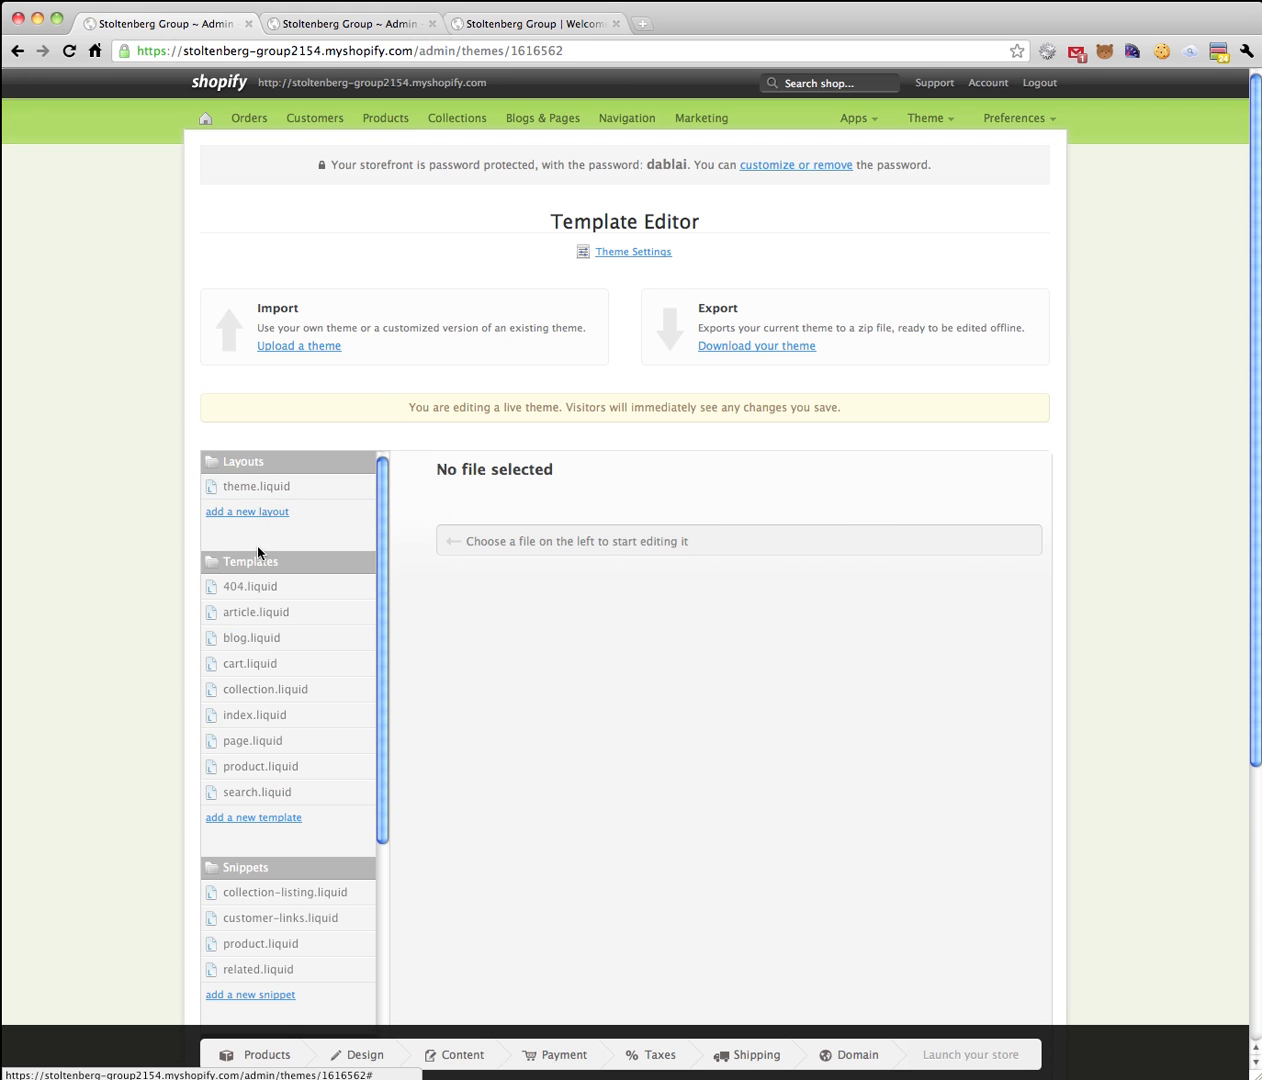
# Replace the title tag in theme.liquid's head with the Meta Titler snippet and save the layout.
pyautogui.click(256, 486)
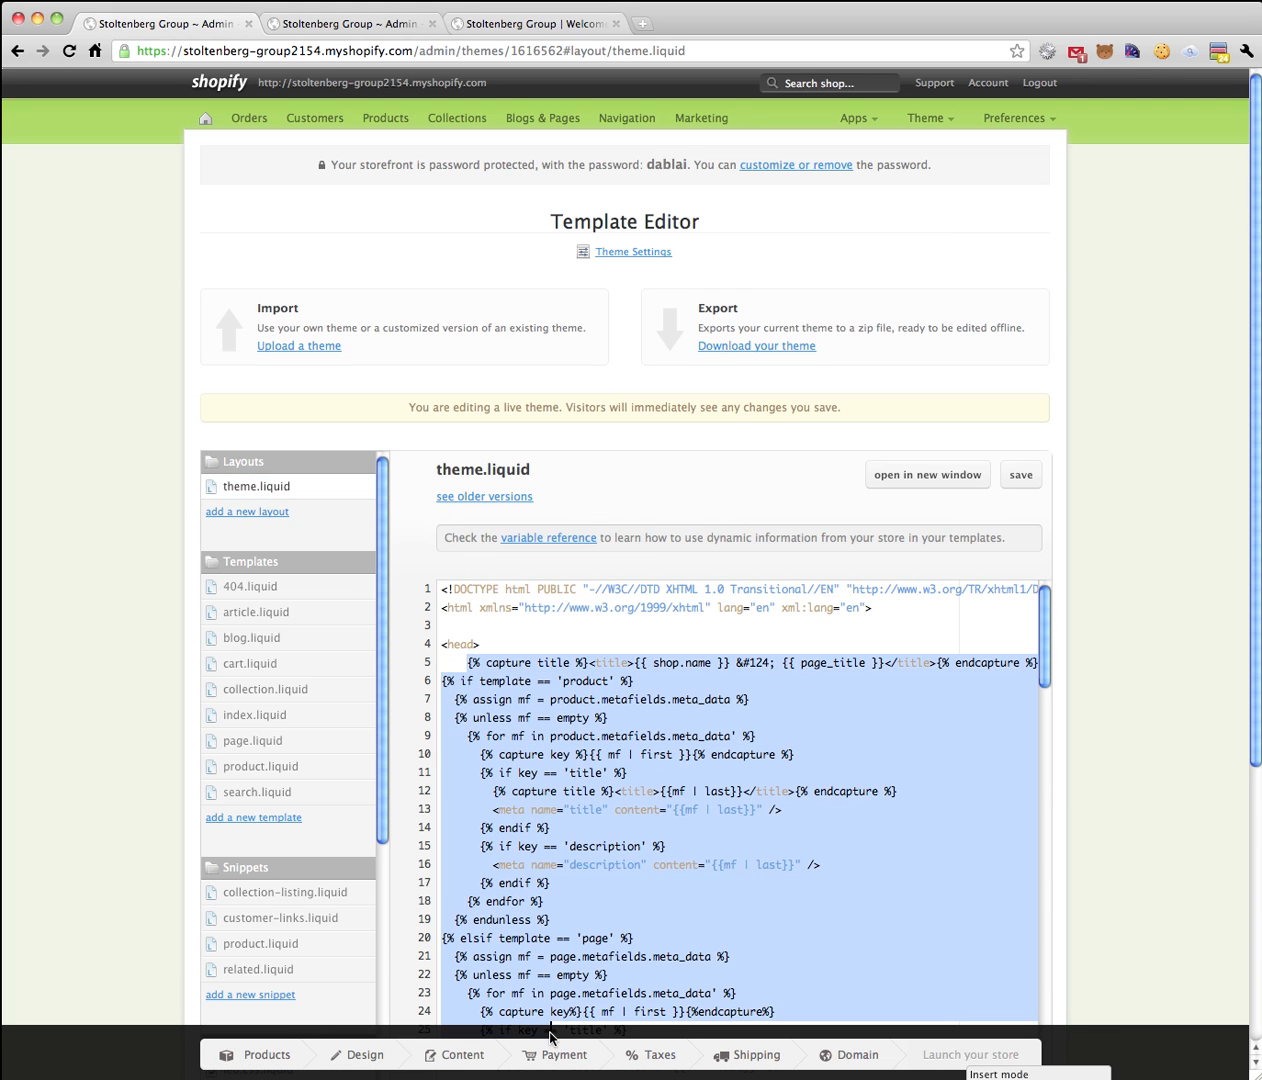
pyautogui.scroll(-3)
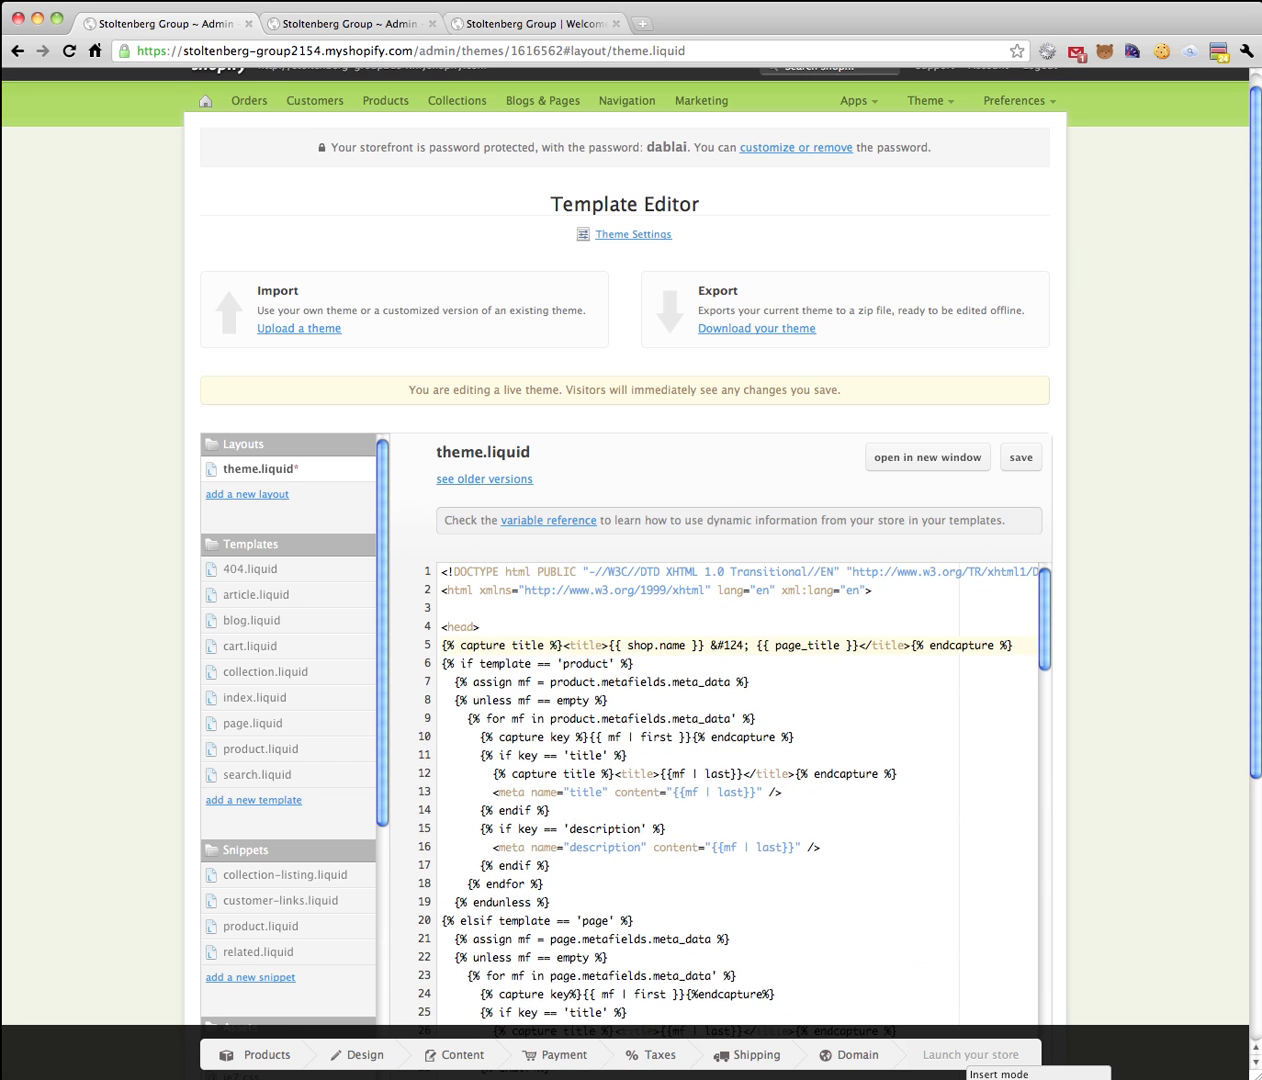
pyautogui.scroll(-3)
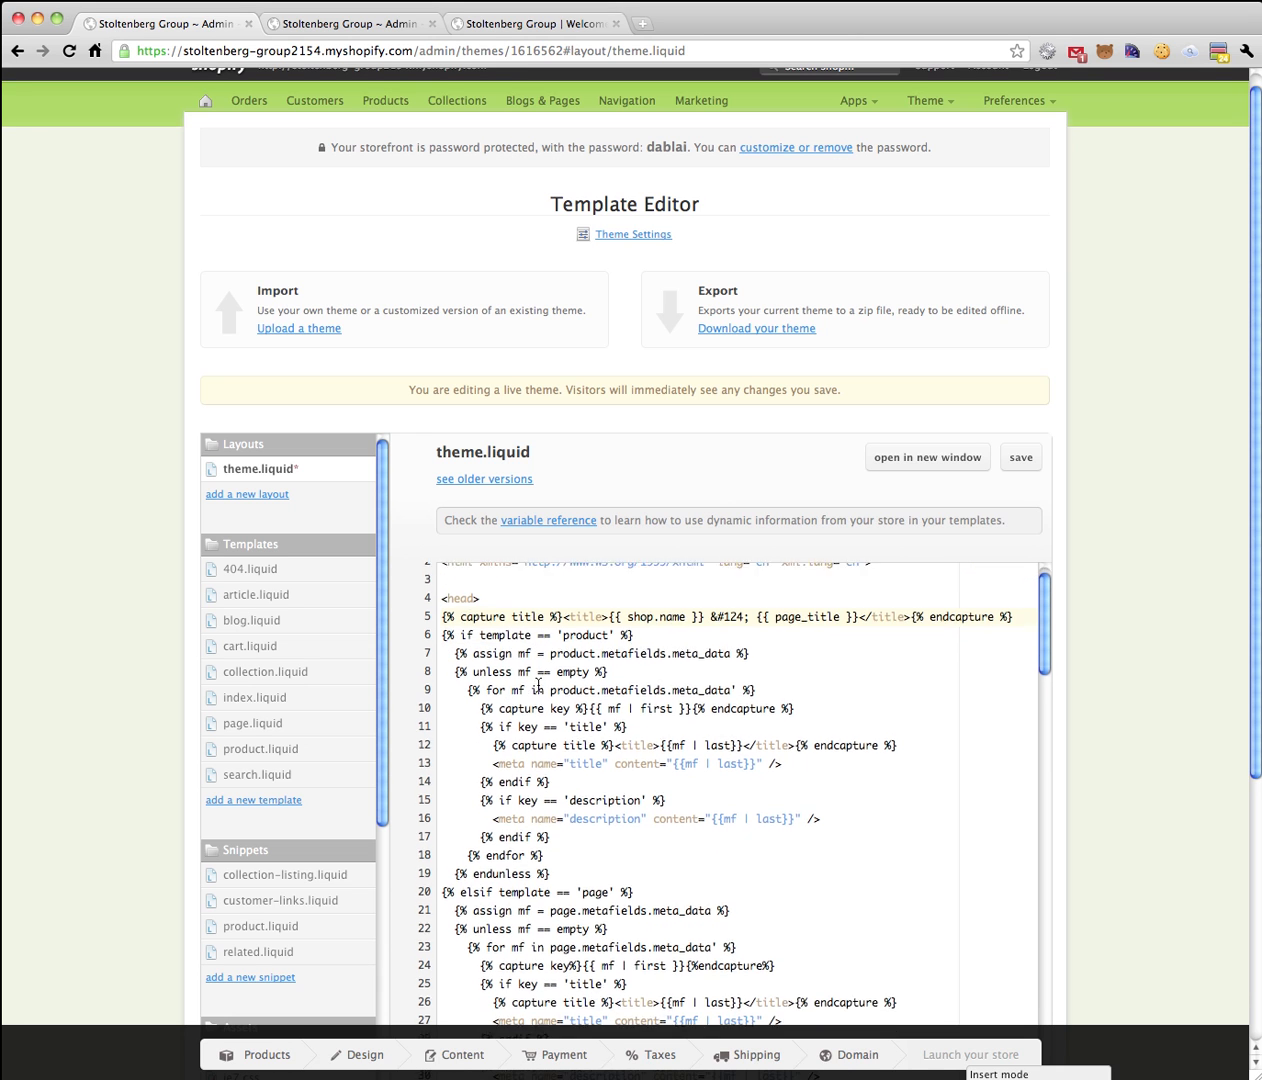
pyautogui.scroll(-3)
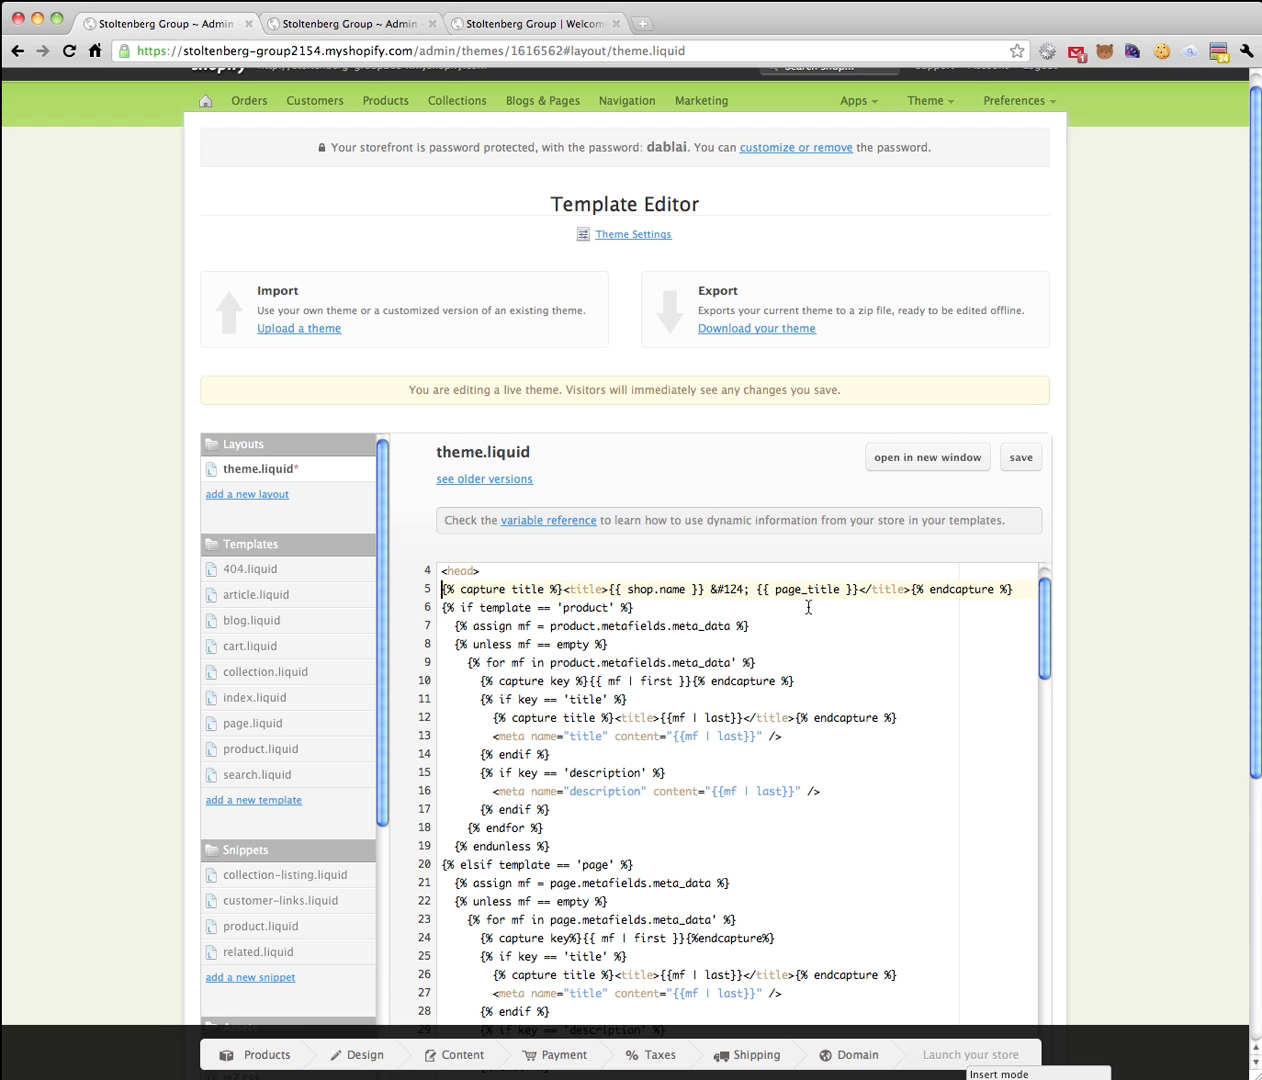
pyautogui.click(1020, 456)
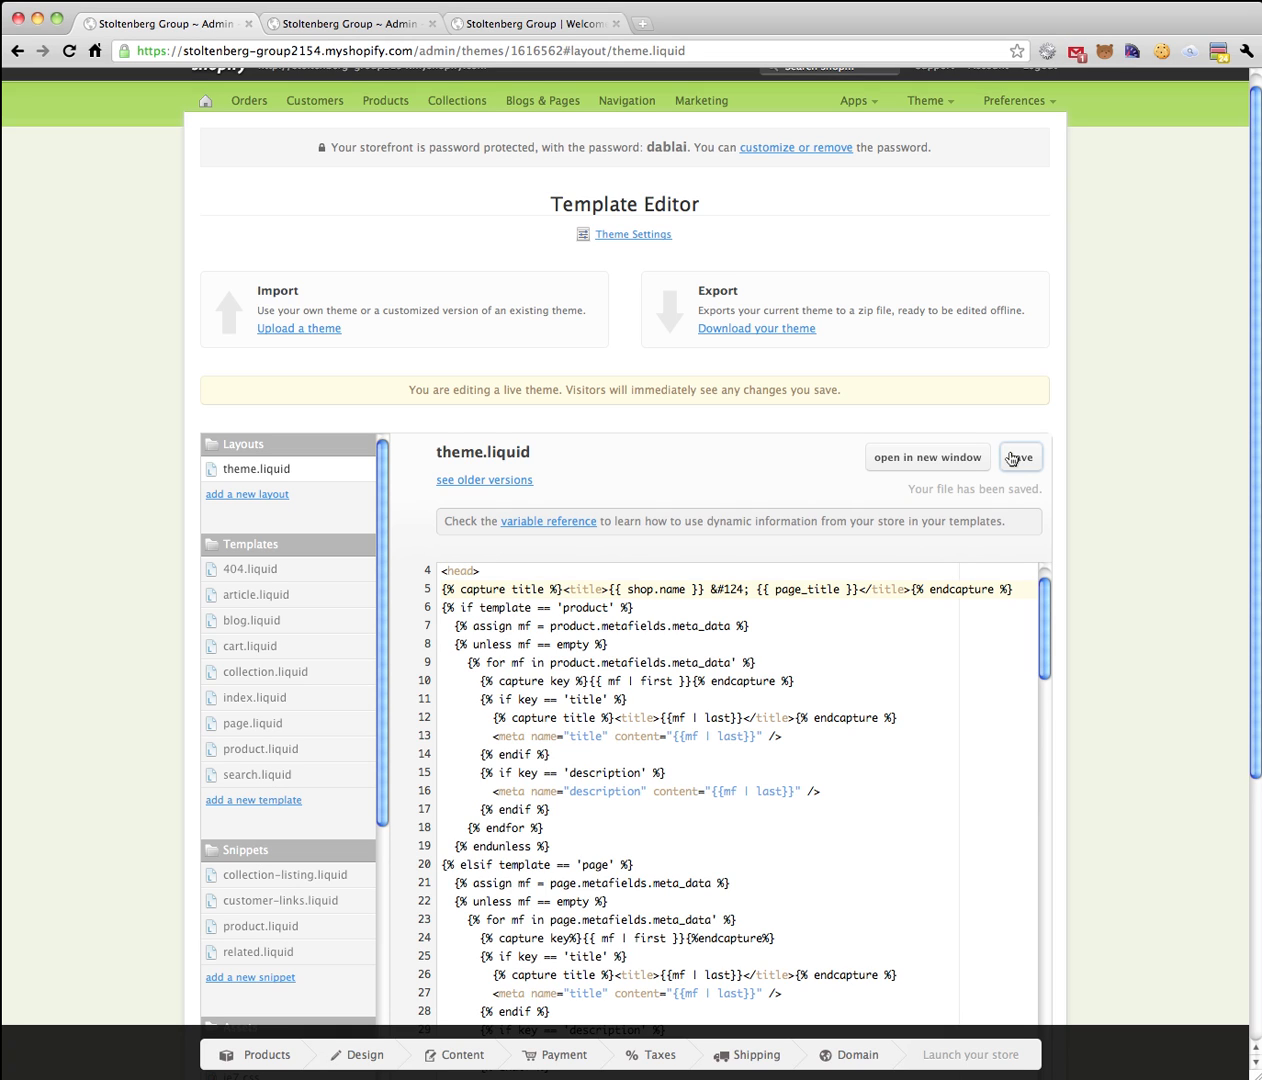
pyautogui.moveTo(494, 108)
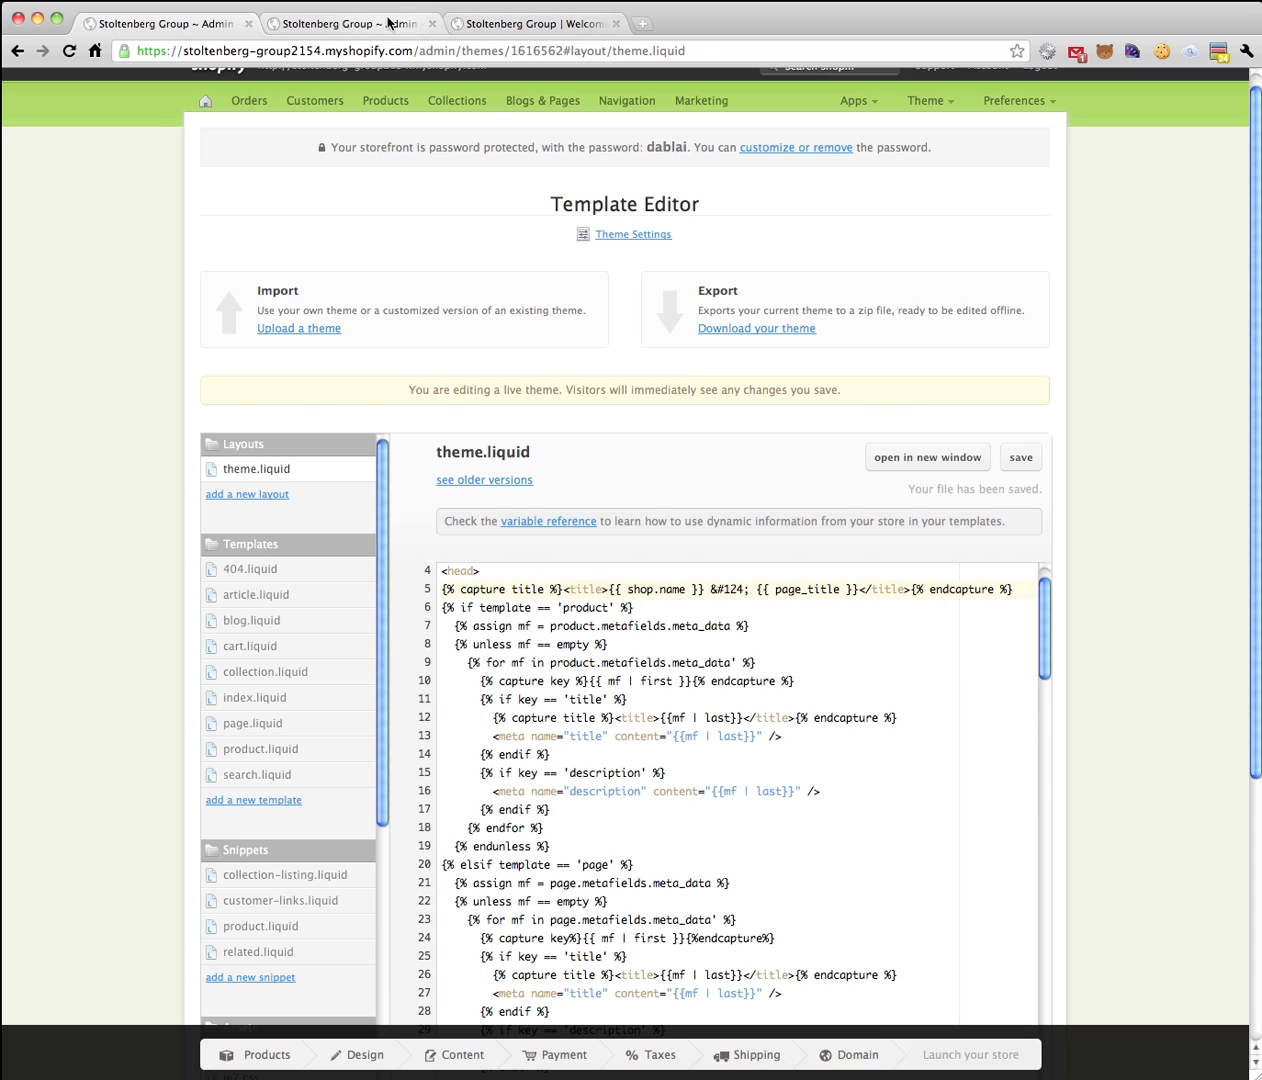
# Open the Grass-roots client-server array product from Products and launch Set Meta Data.
pyautogui.click(384, 100)
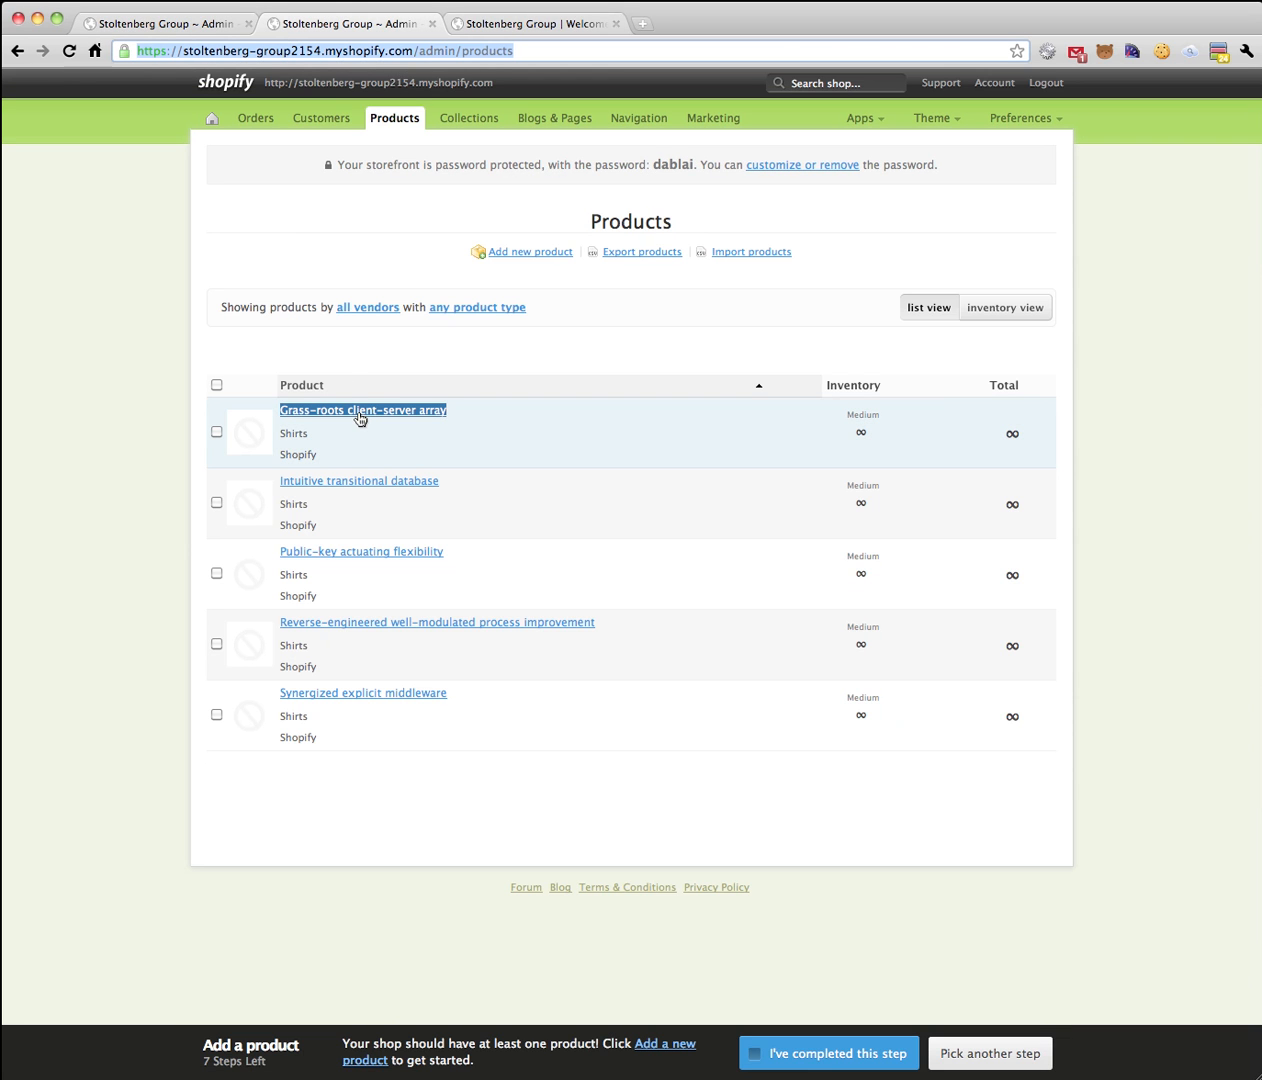
pyautogui.moveTo(362, 410)
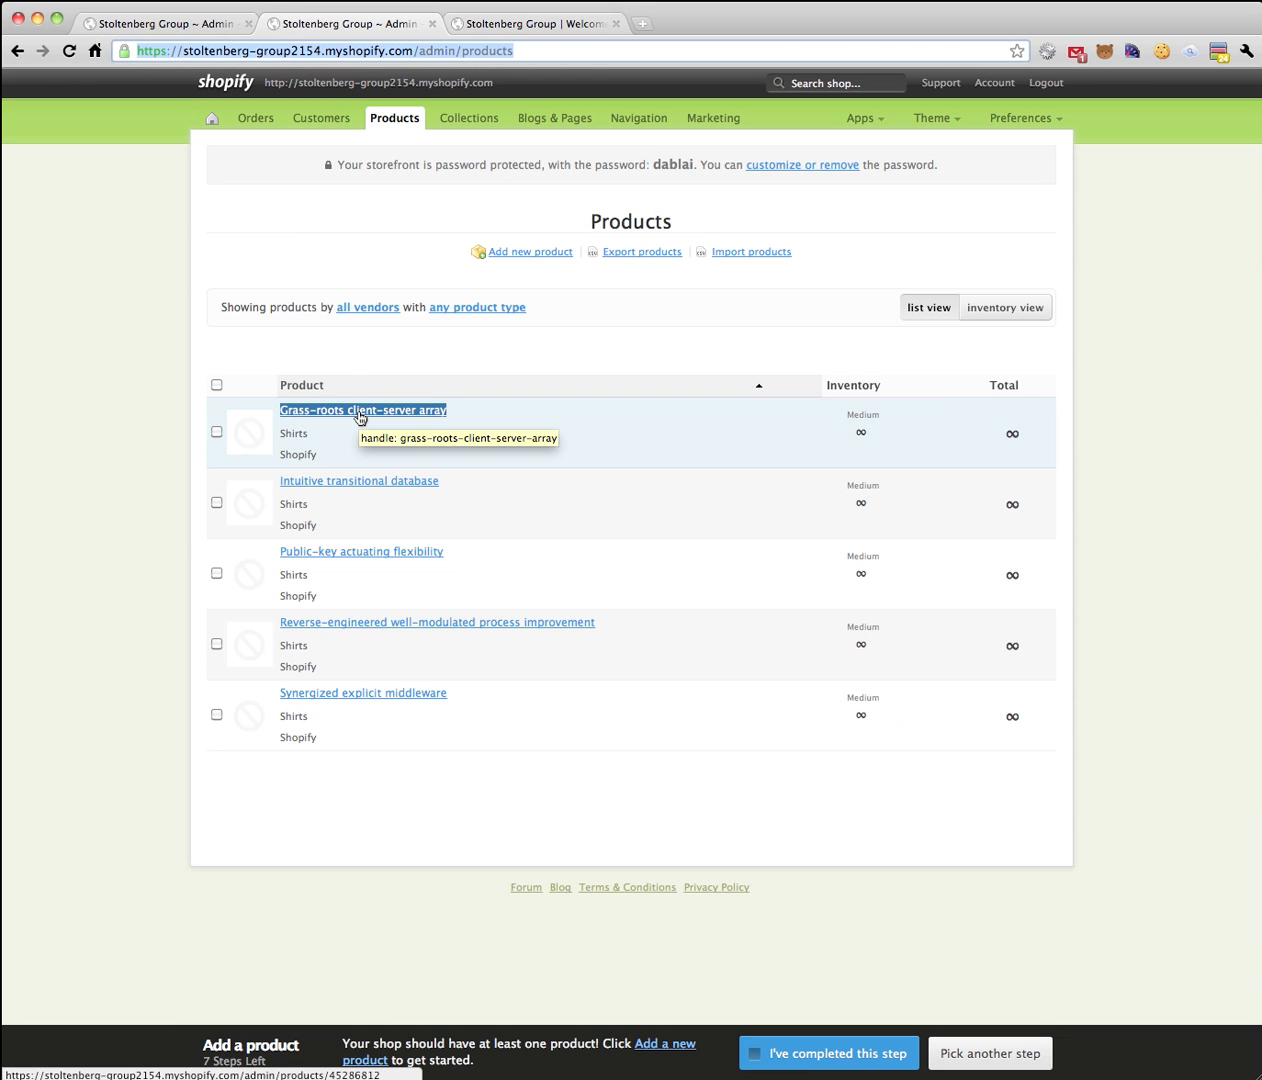
pyautogui.click(364, 410)
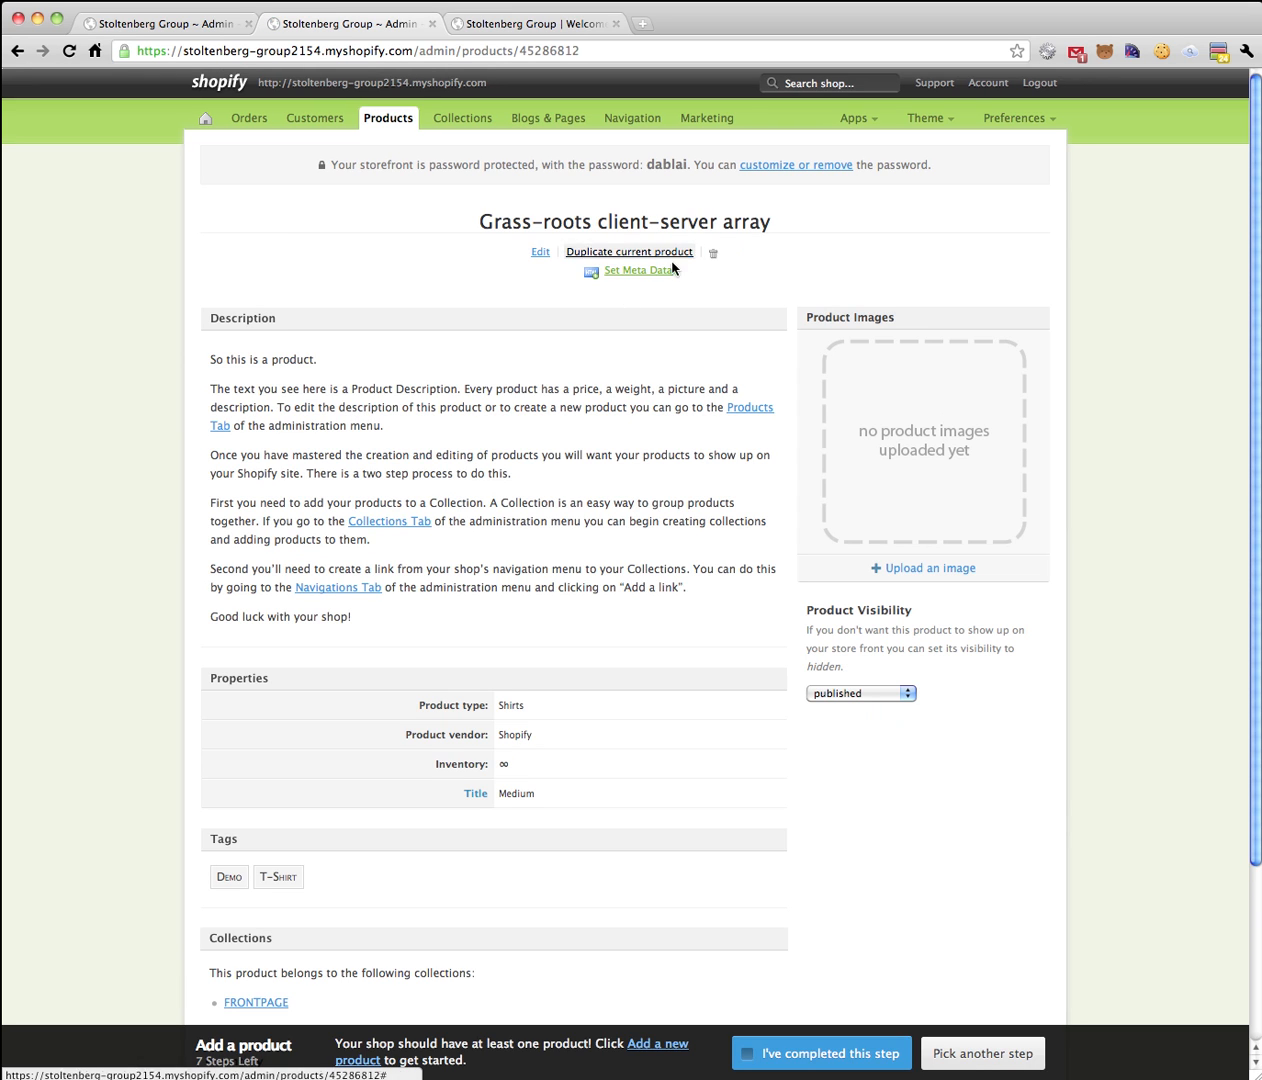
pyautogui.click(632, 270)
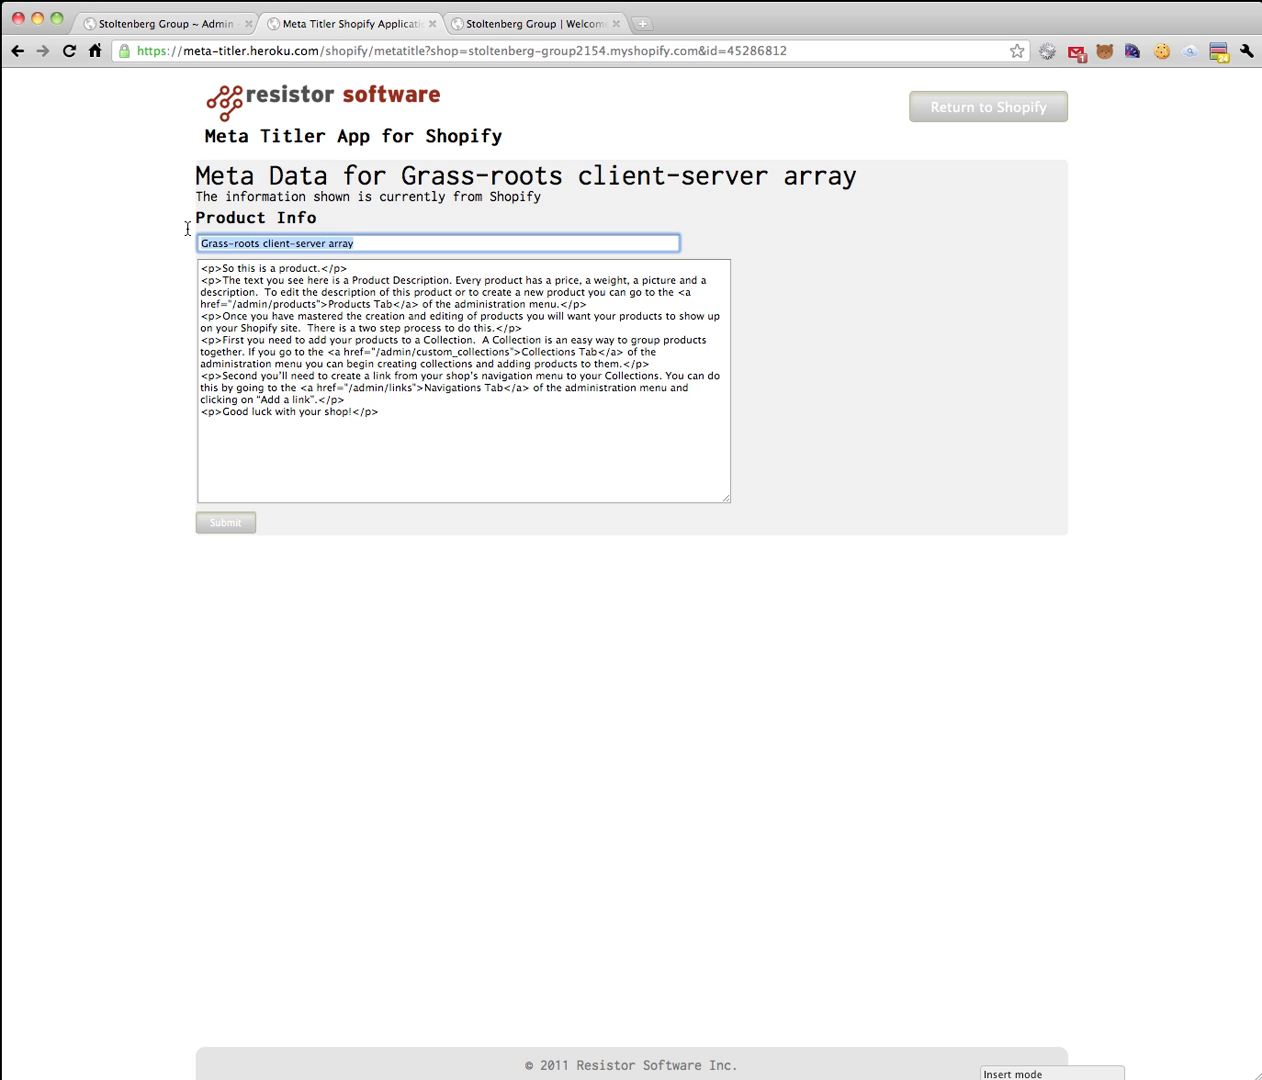
# Save meta title "Grass grows on my lawn" and description "Get off my lawn punk", then return to the product.
pyautogui.write('Grass grows')
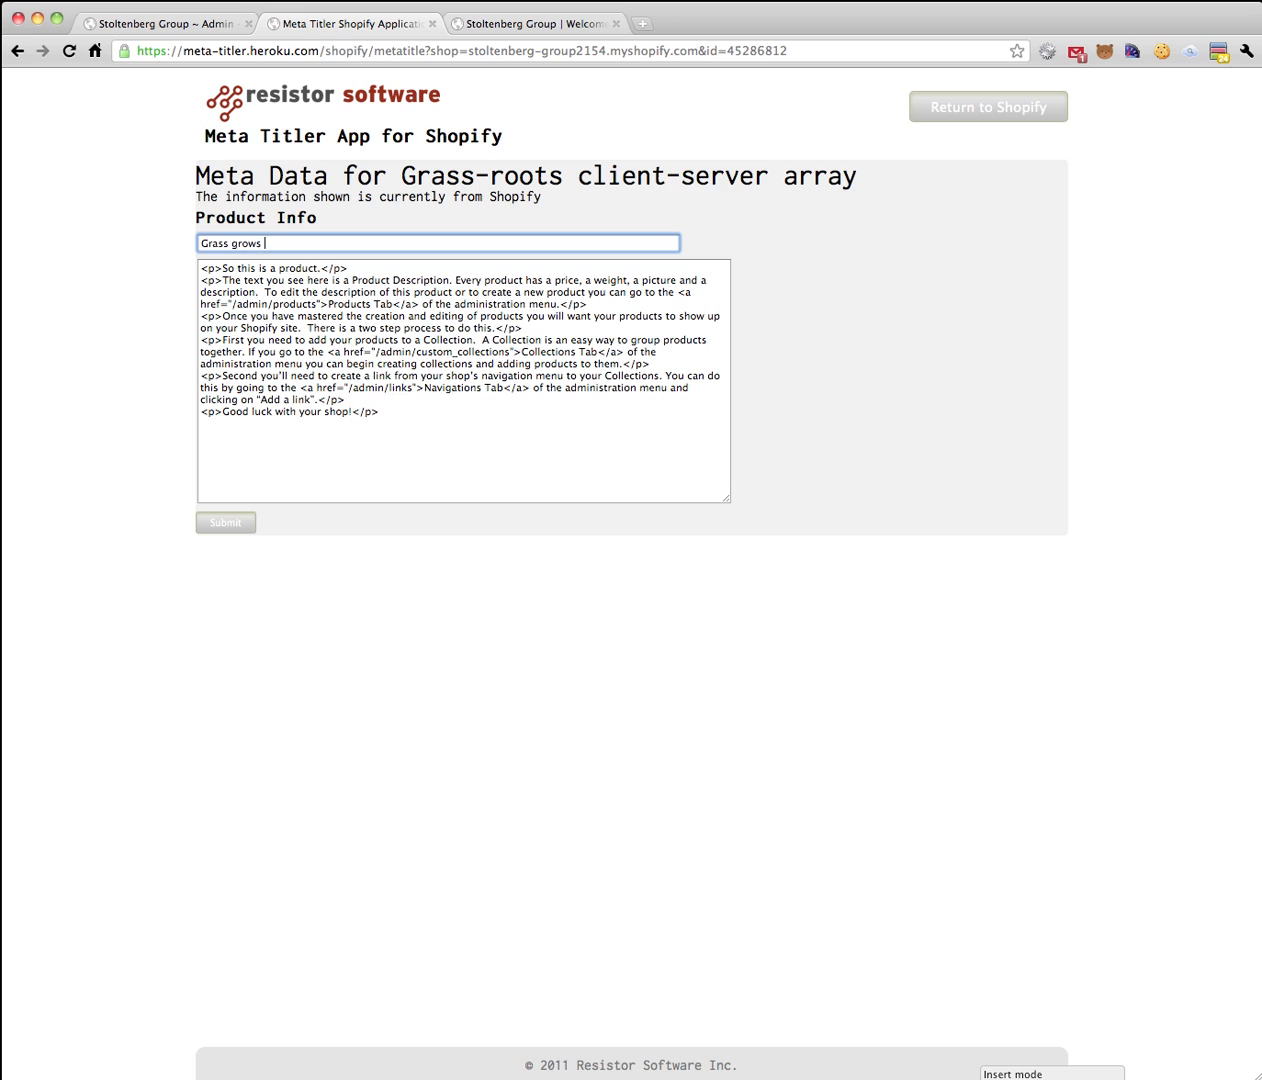
pyautogui.write('on my lawn')
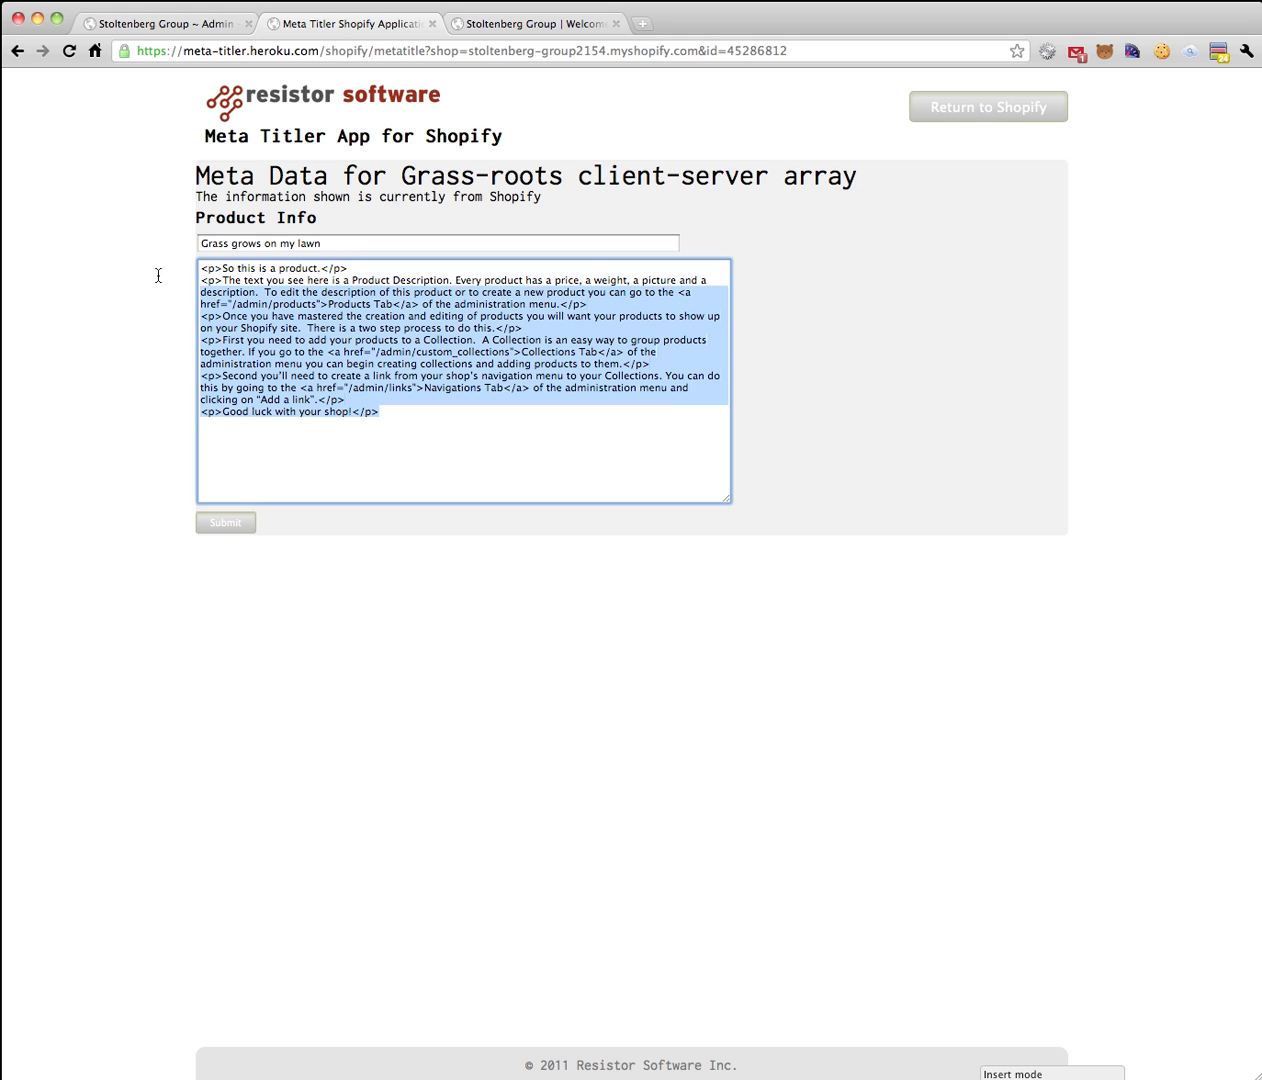
pyautogui.write('Get')
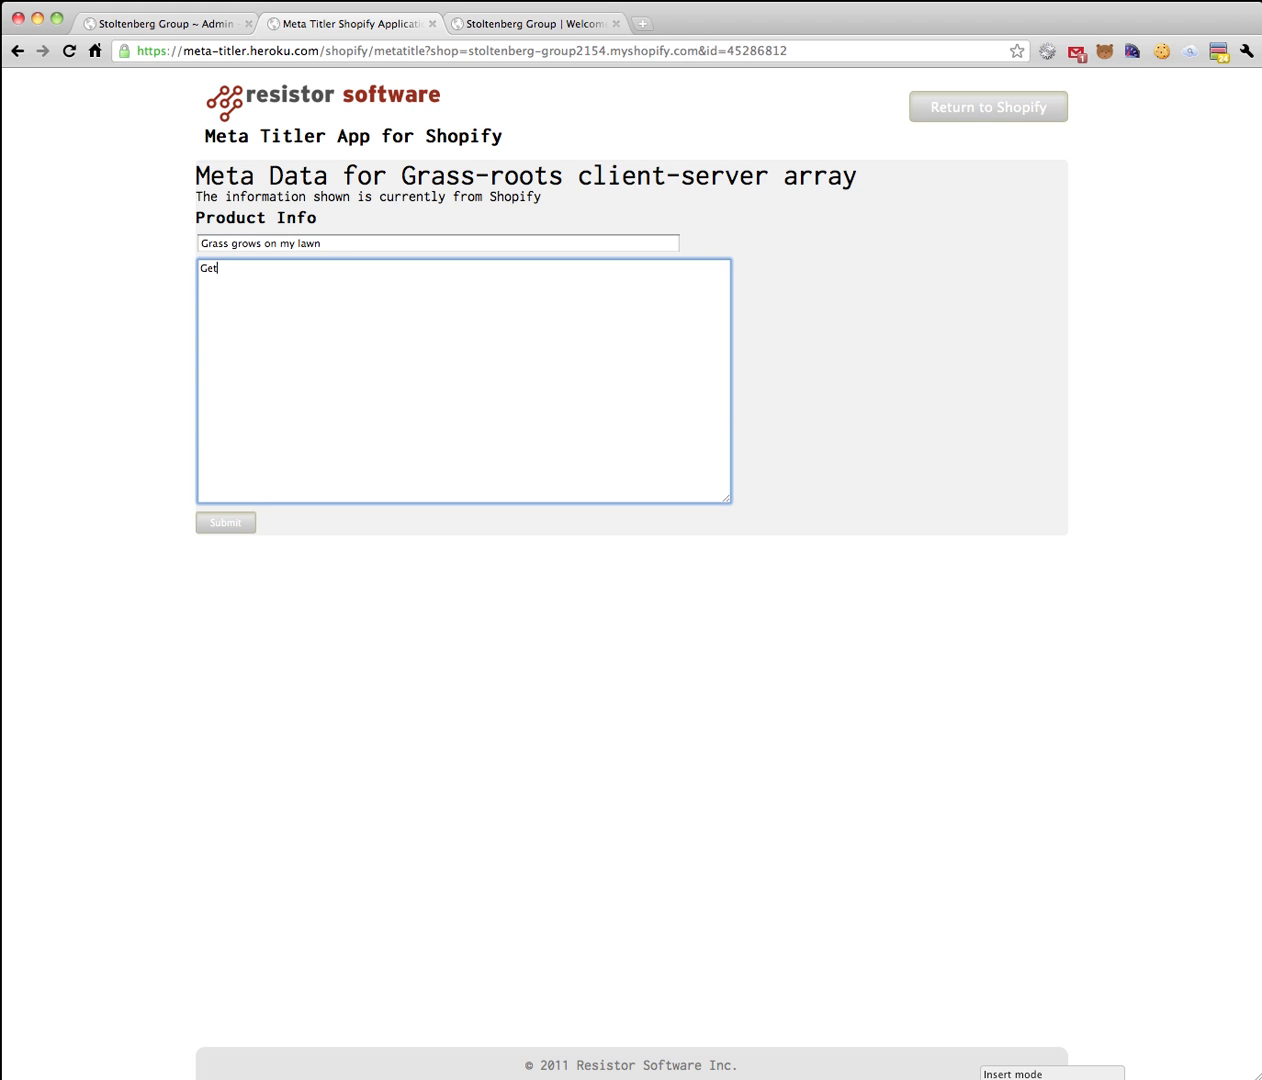
pyautogui.write('off my l')
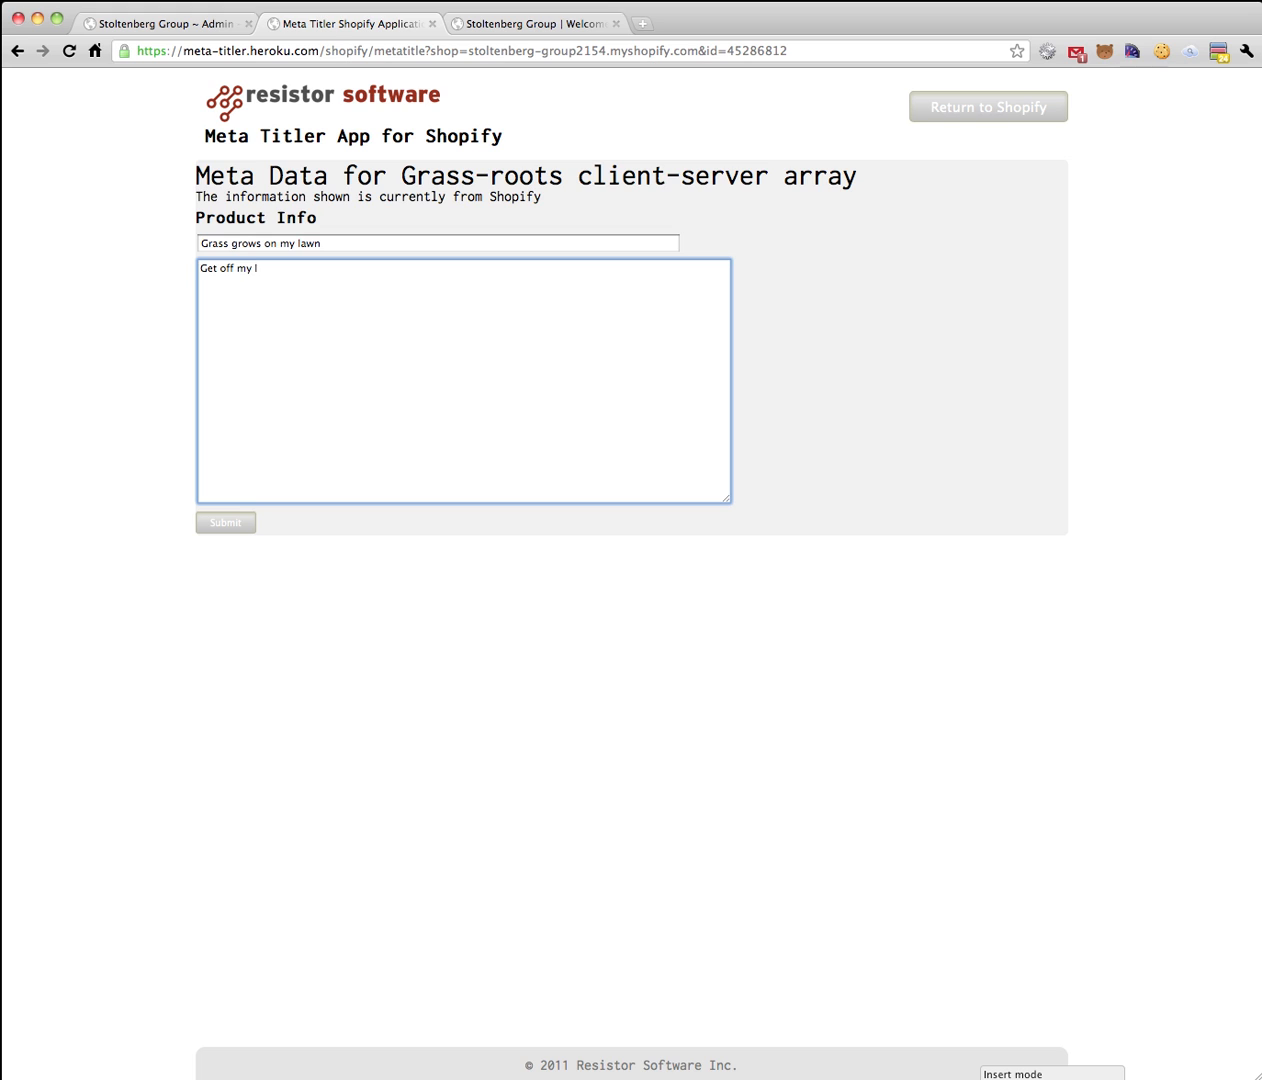
pyautogui.write('awn punk')
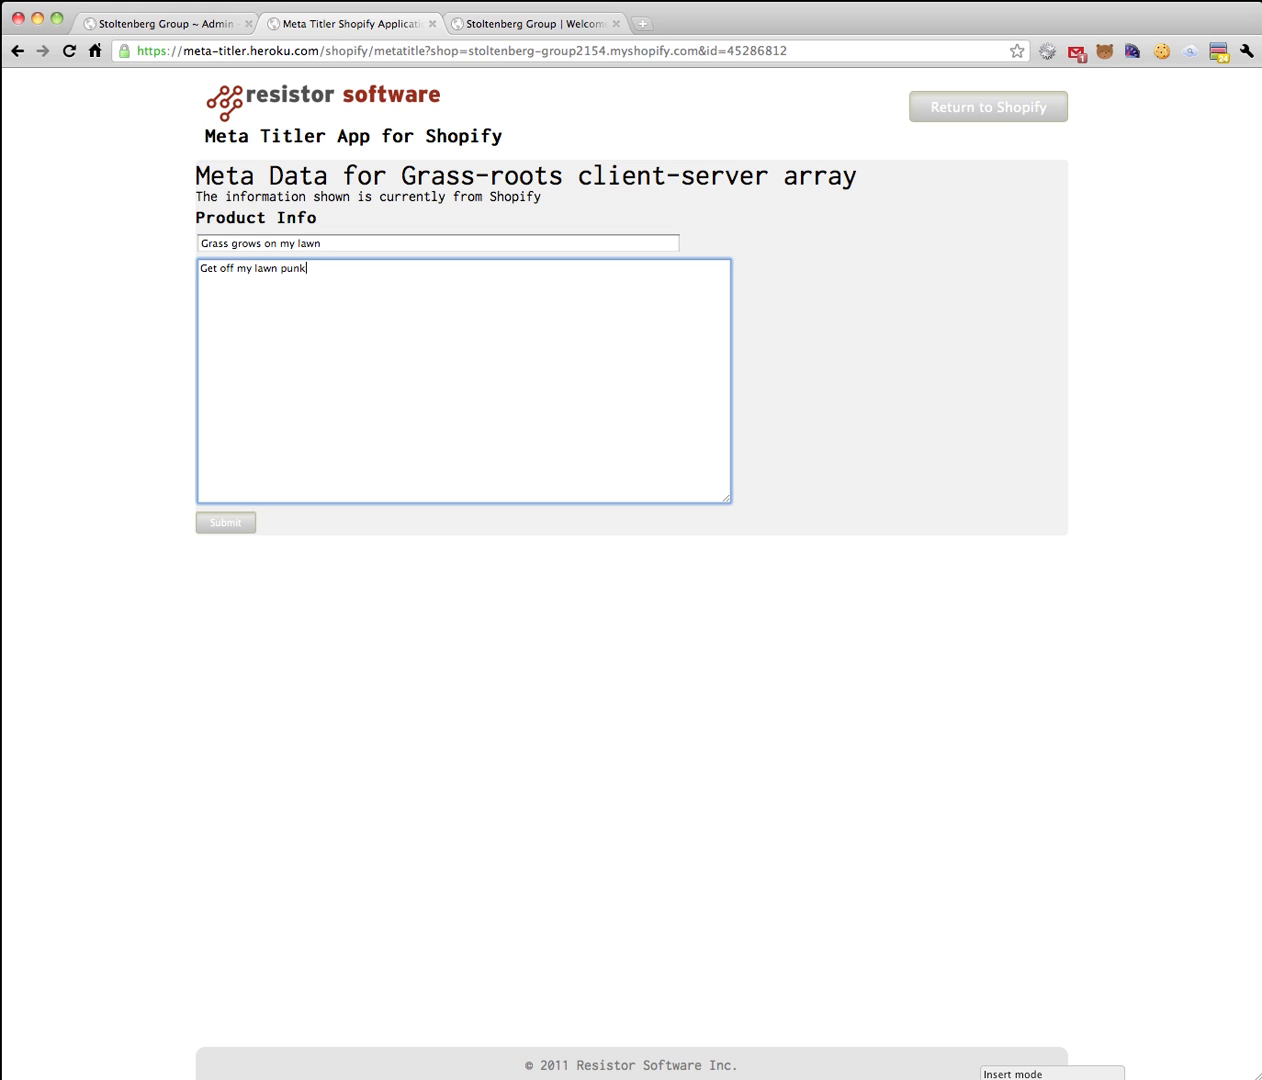
pyautogui.click(226, 522)
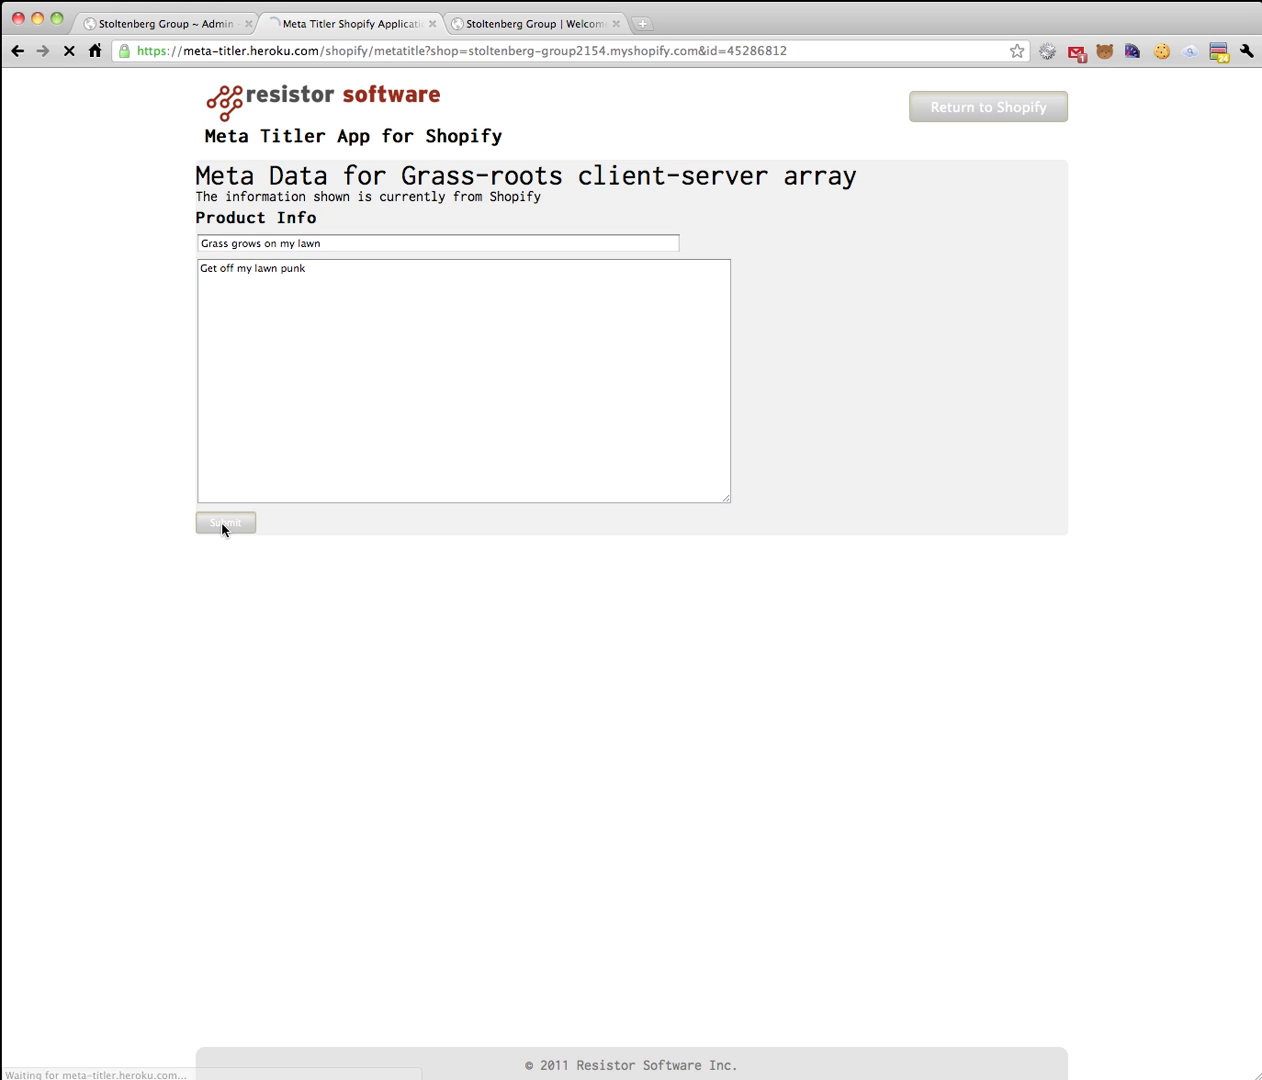
pyautogui.click(226, 522)
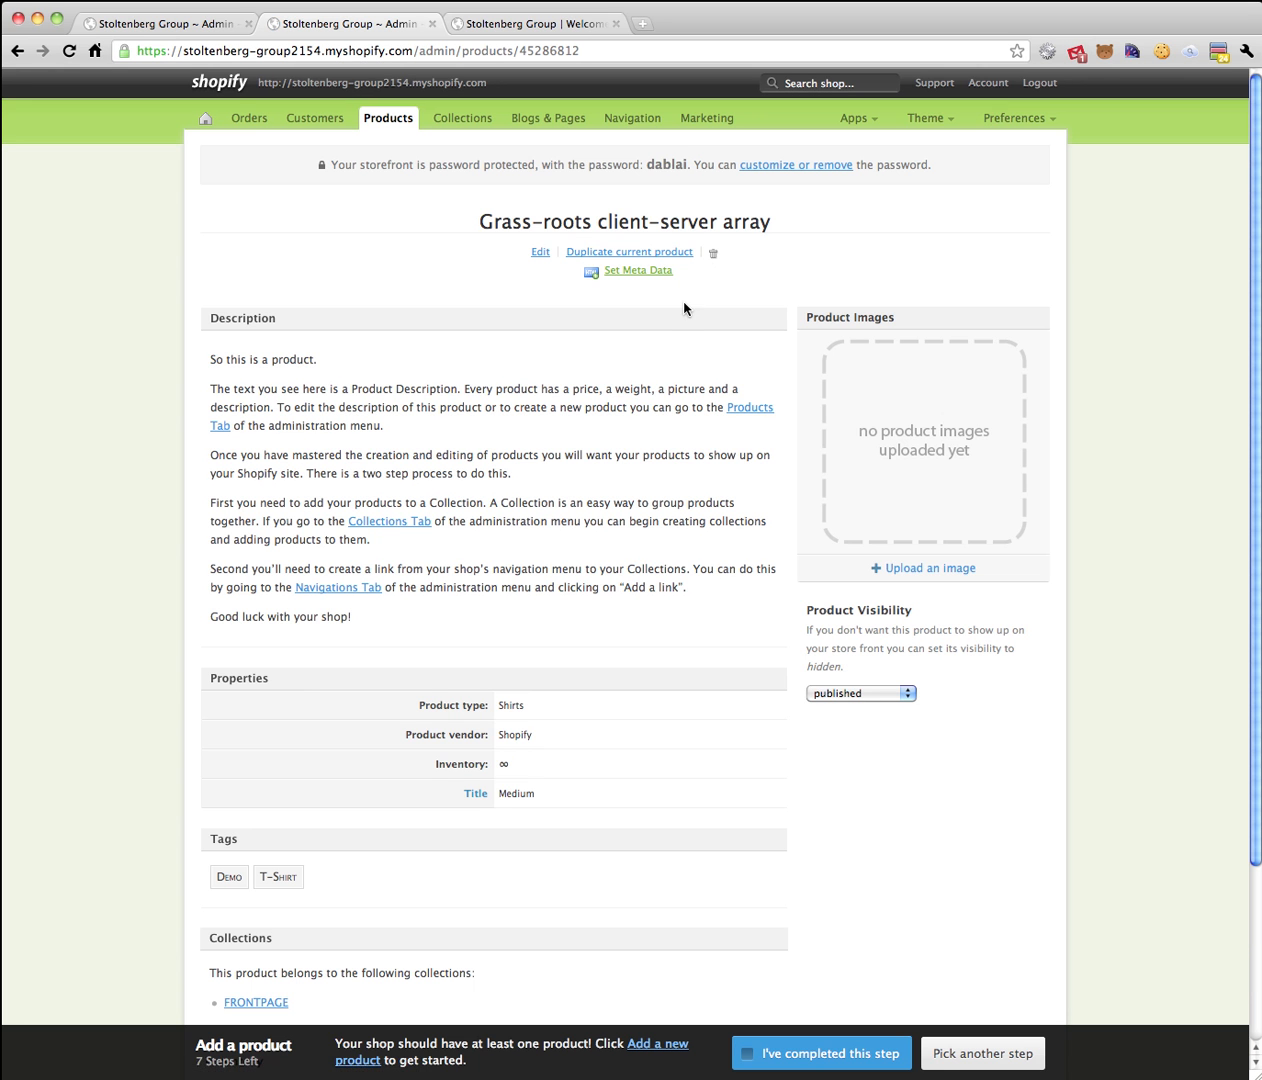
# Open the Grass-roots product from the storefront Catalog to confirm its title reads "Grass grows on my lawn".
pyautogui.click(536, 24)
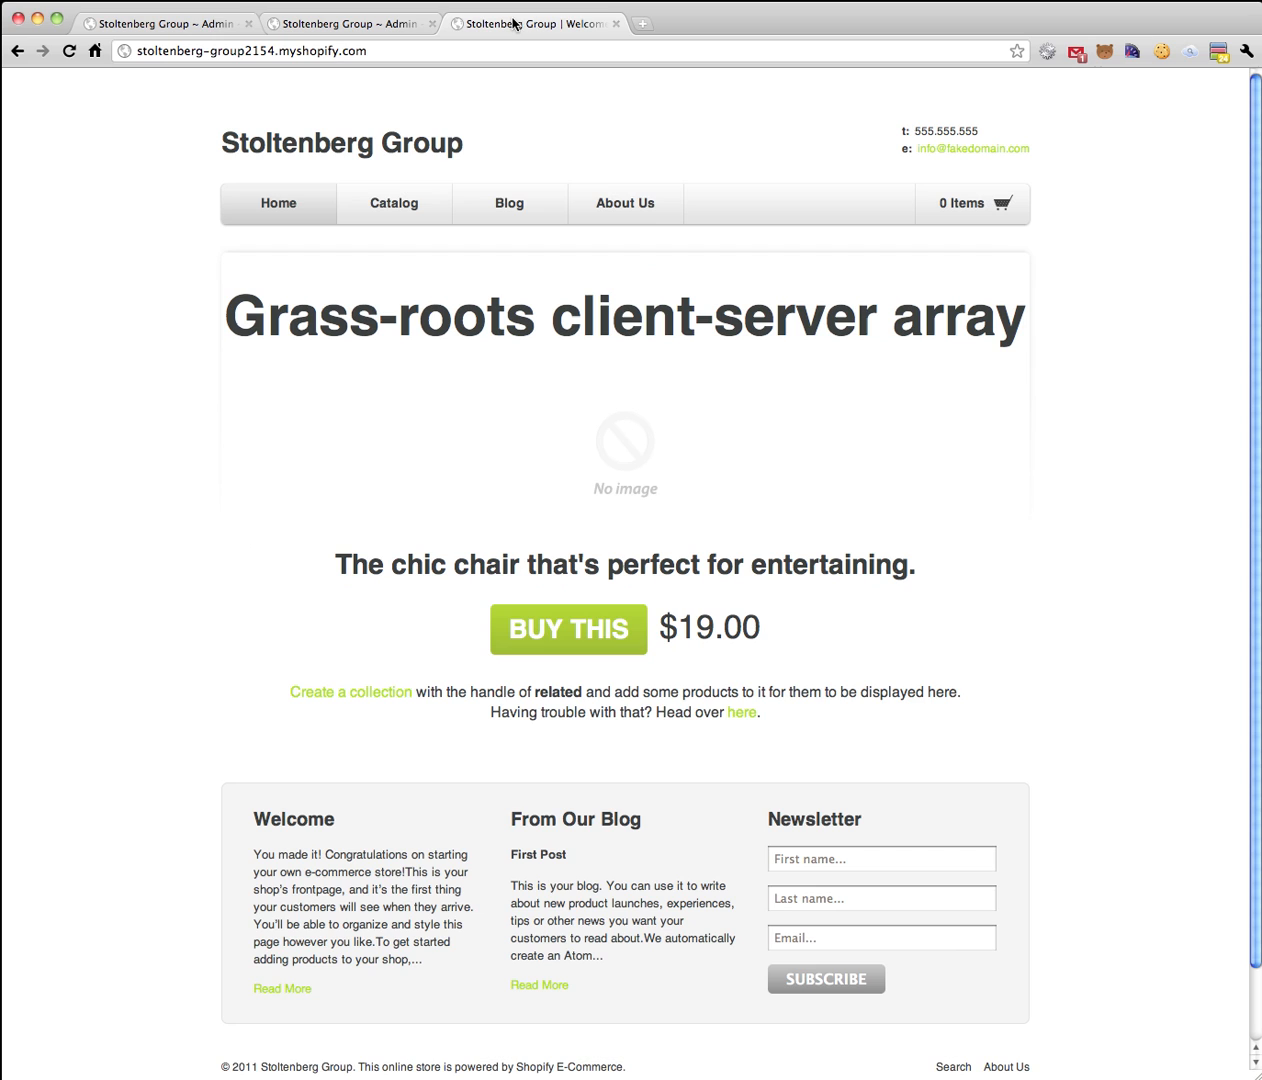
pyautogui.click(392, 204)
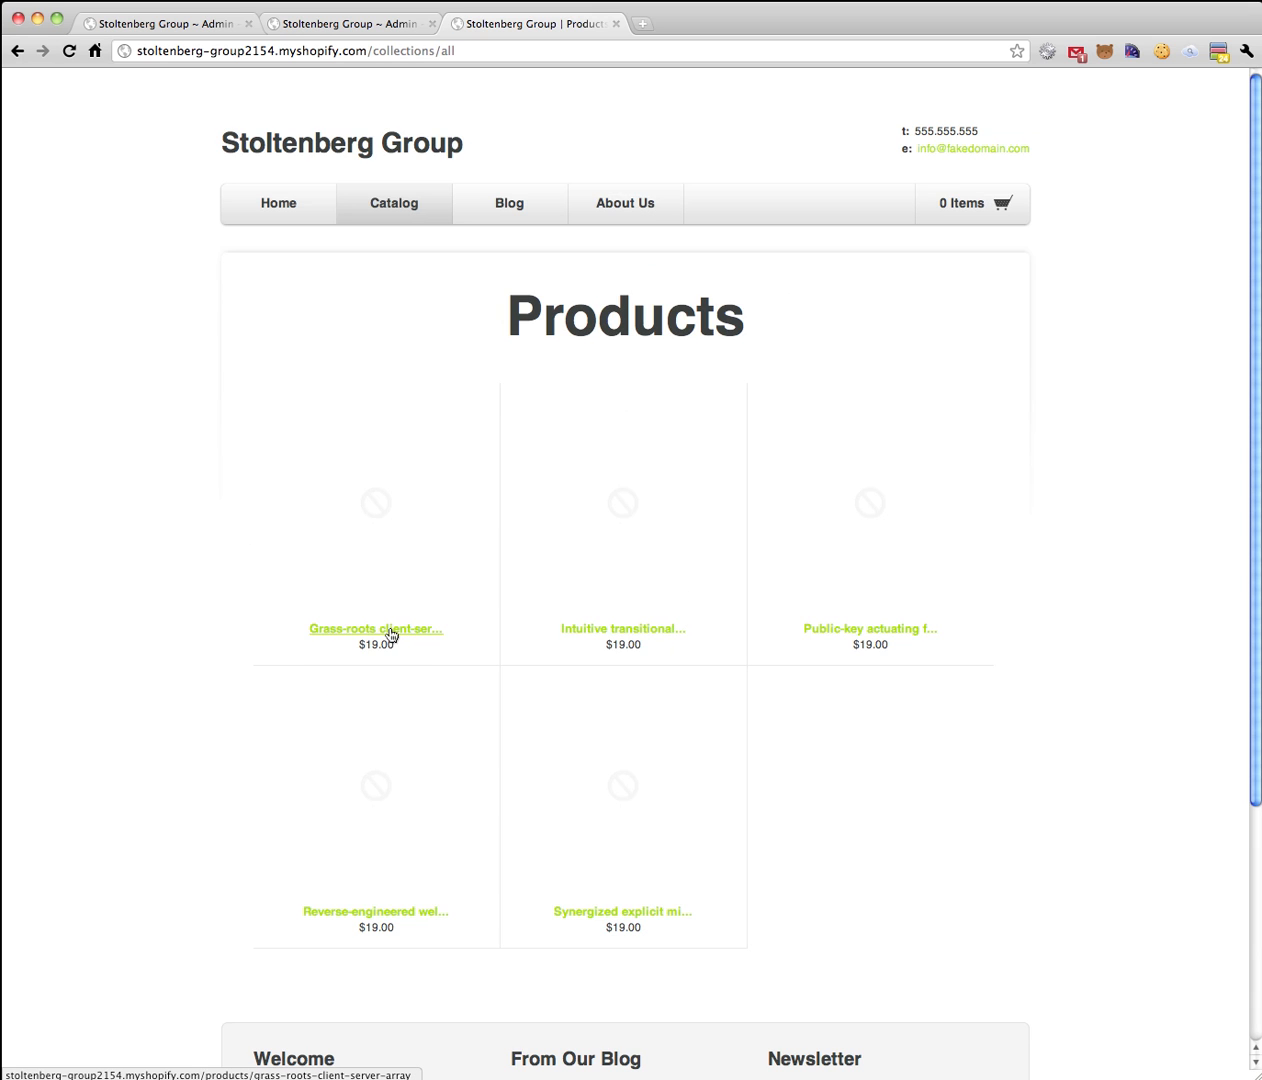
pyautogui.click(376, 628)
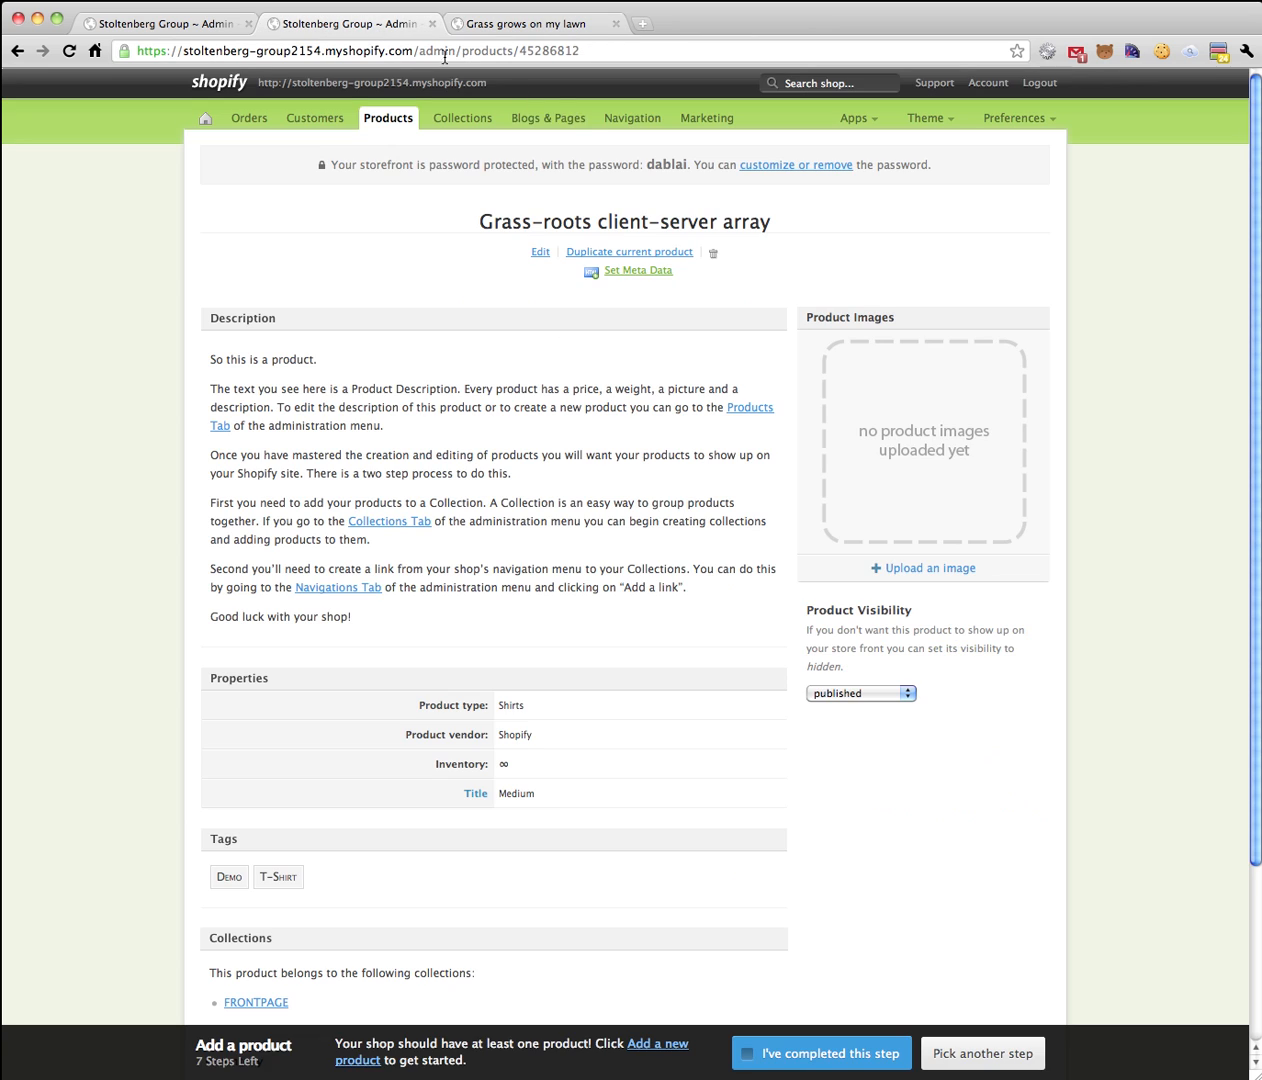
# Create a page titled "Bacon" with body "Bacon is good." from Blogs & Pages.
pyautogui.click(552, 118)
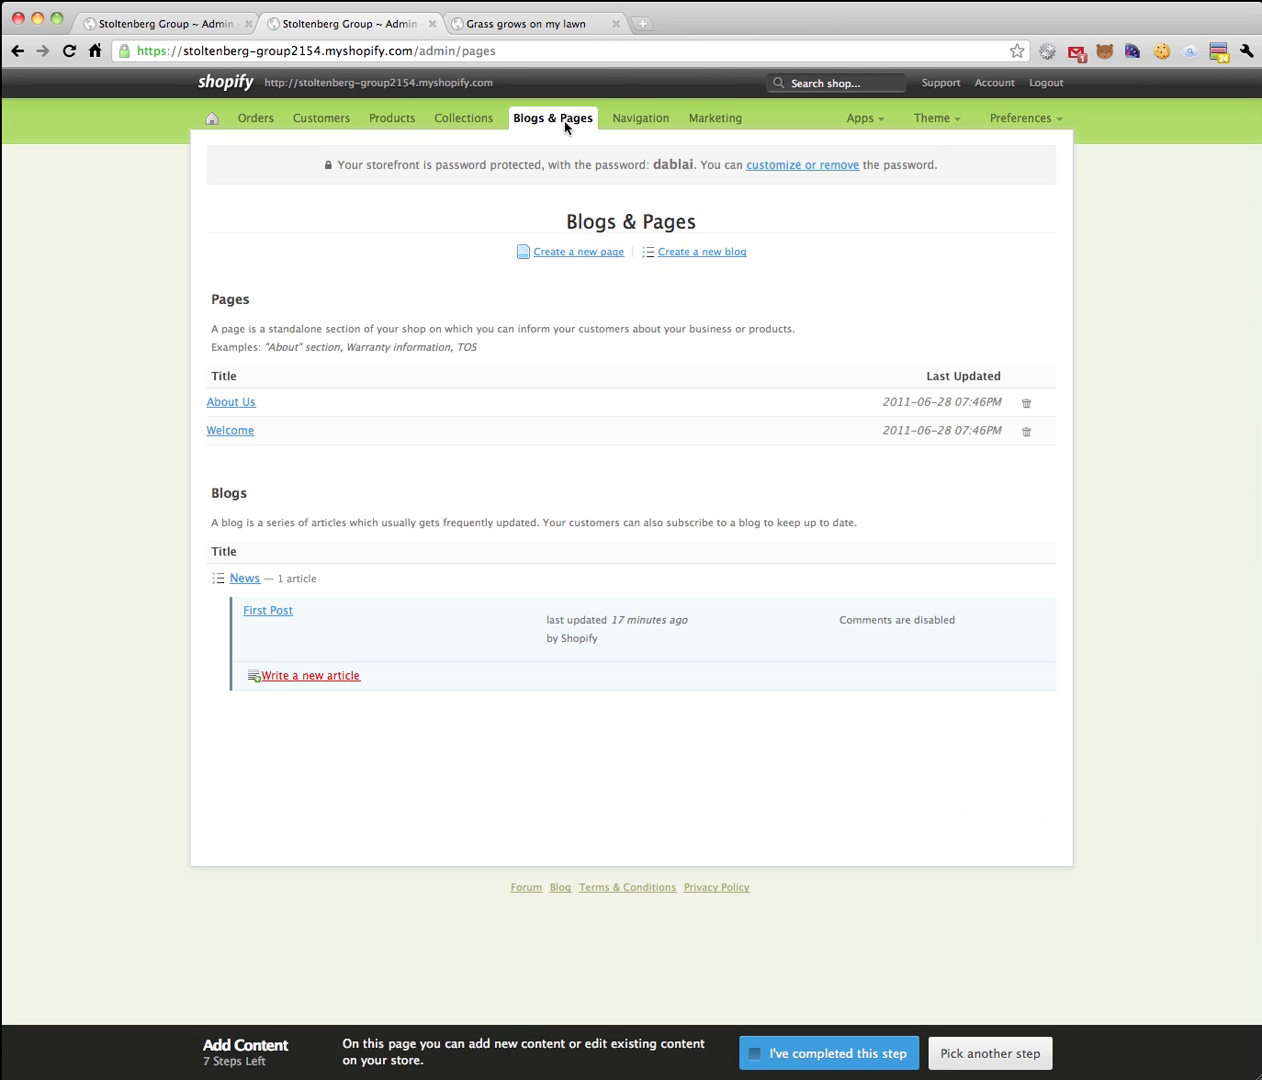
pyautogui.click(578, 252)
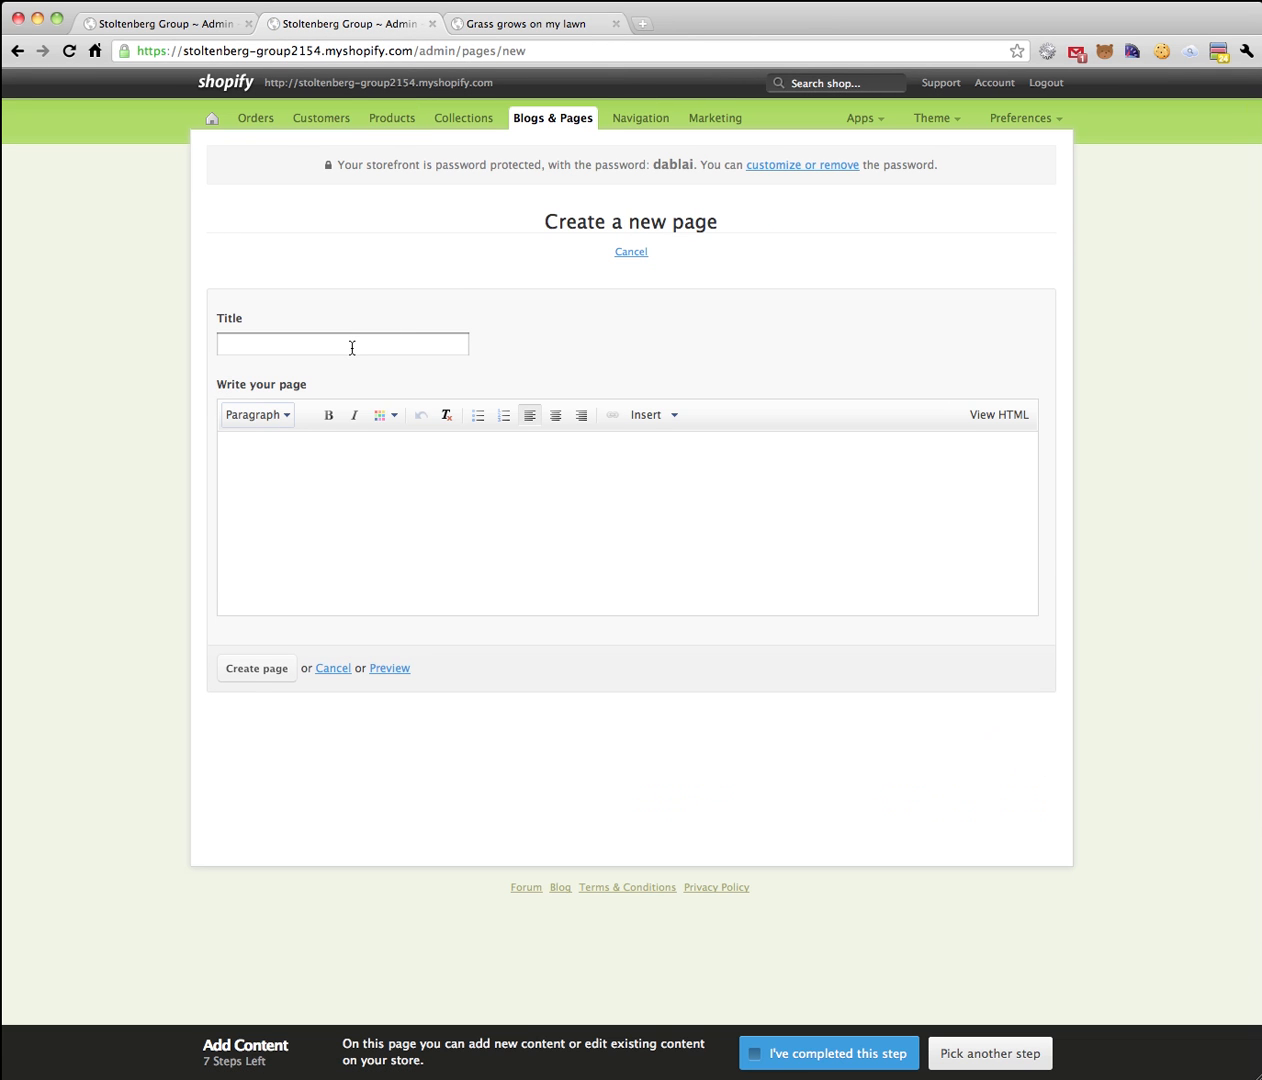
pyautogui.write('Bacon')
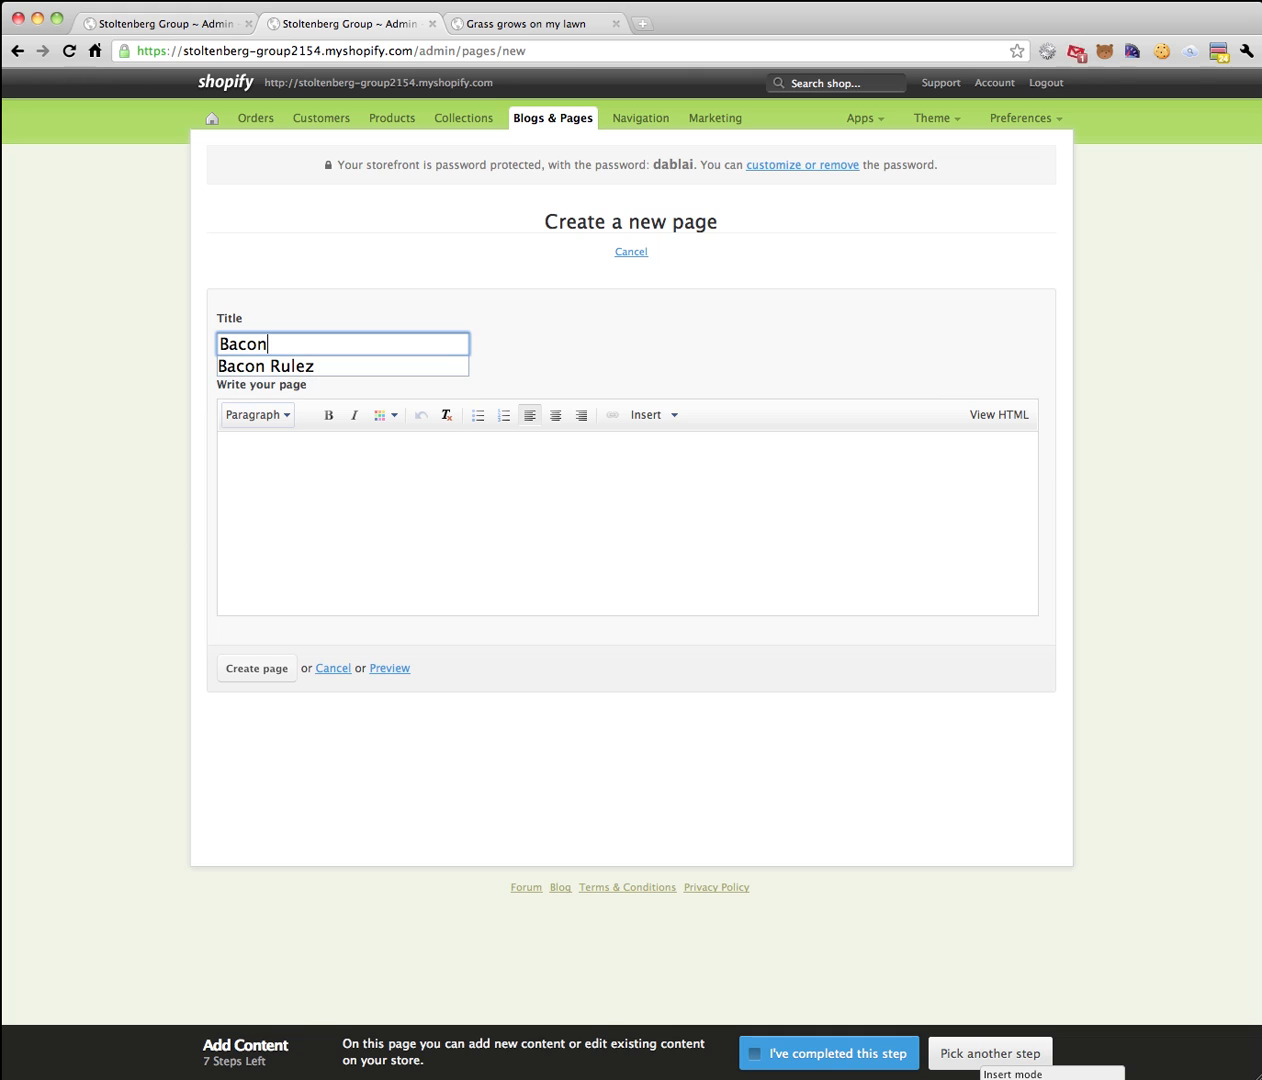
pyautogui.click(400, 484)
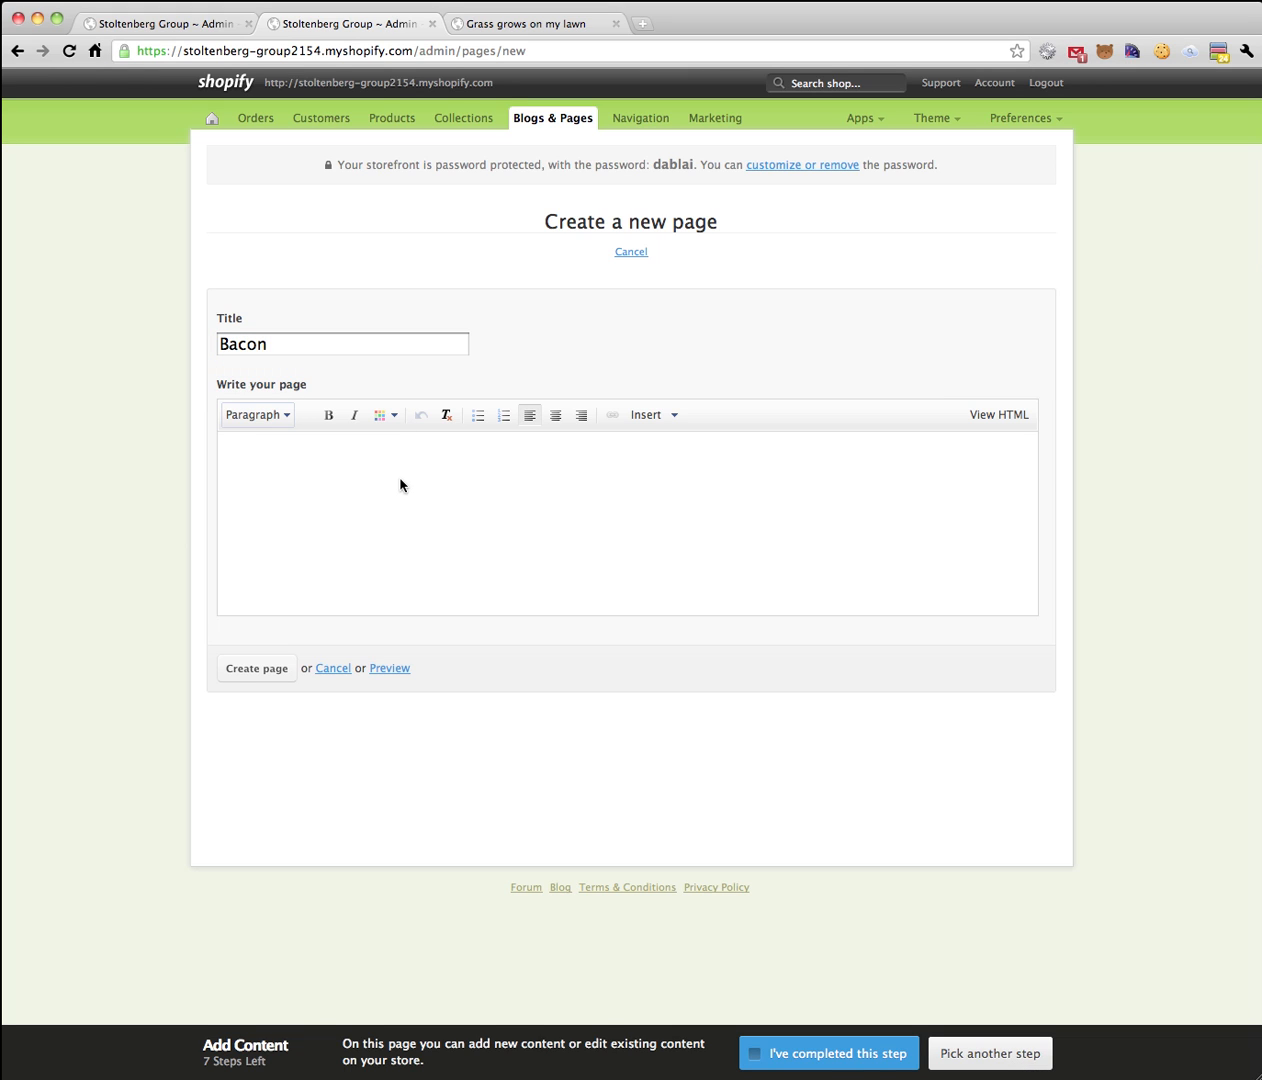
pyautogui.write('Bacon')
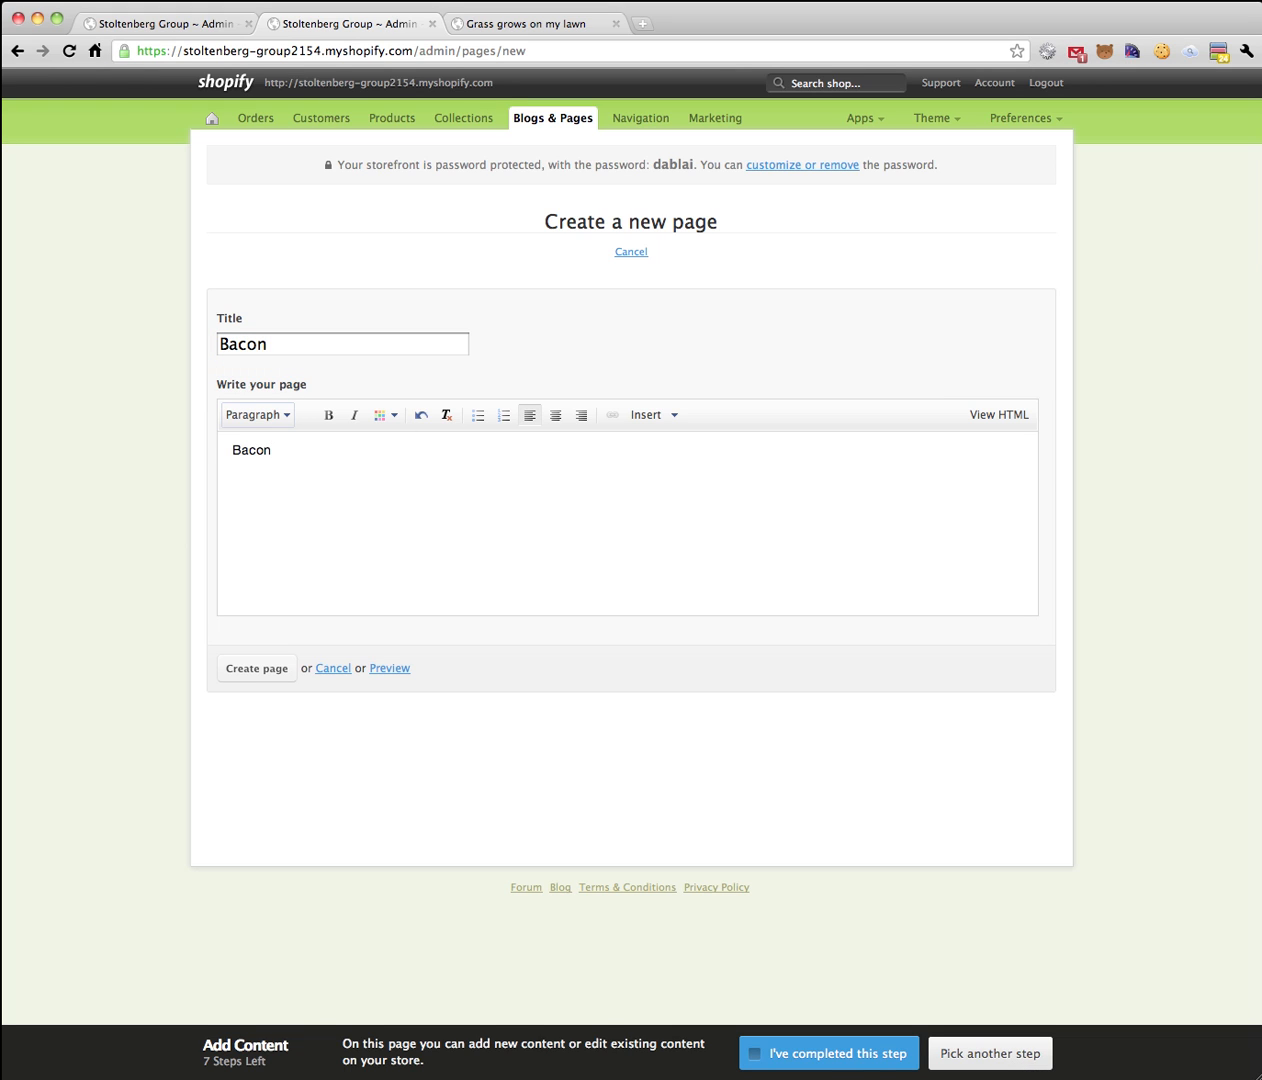
pyautogui.write('is good')
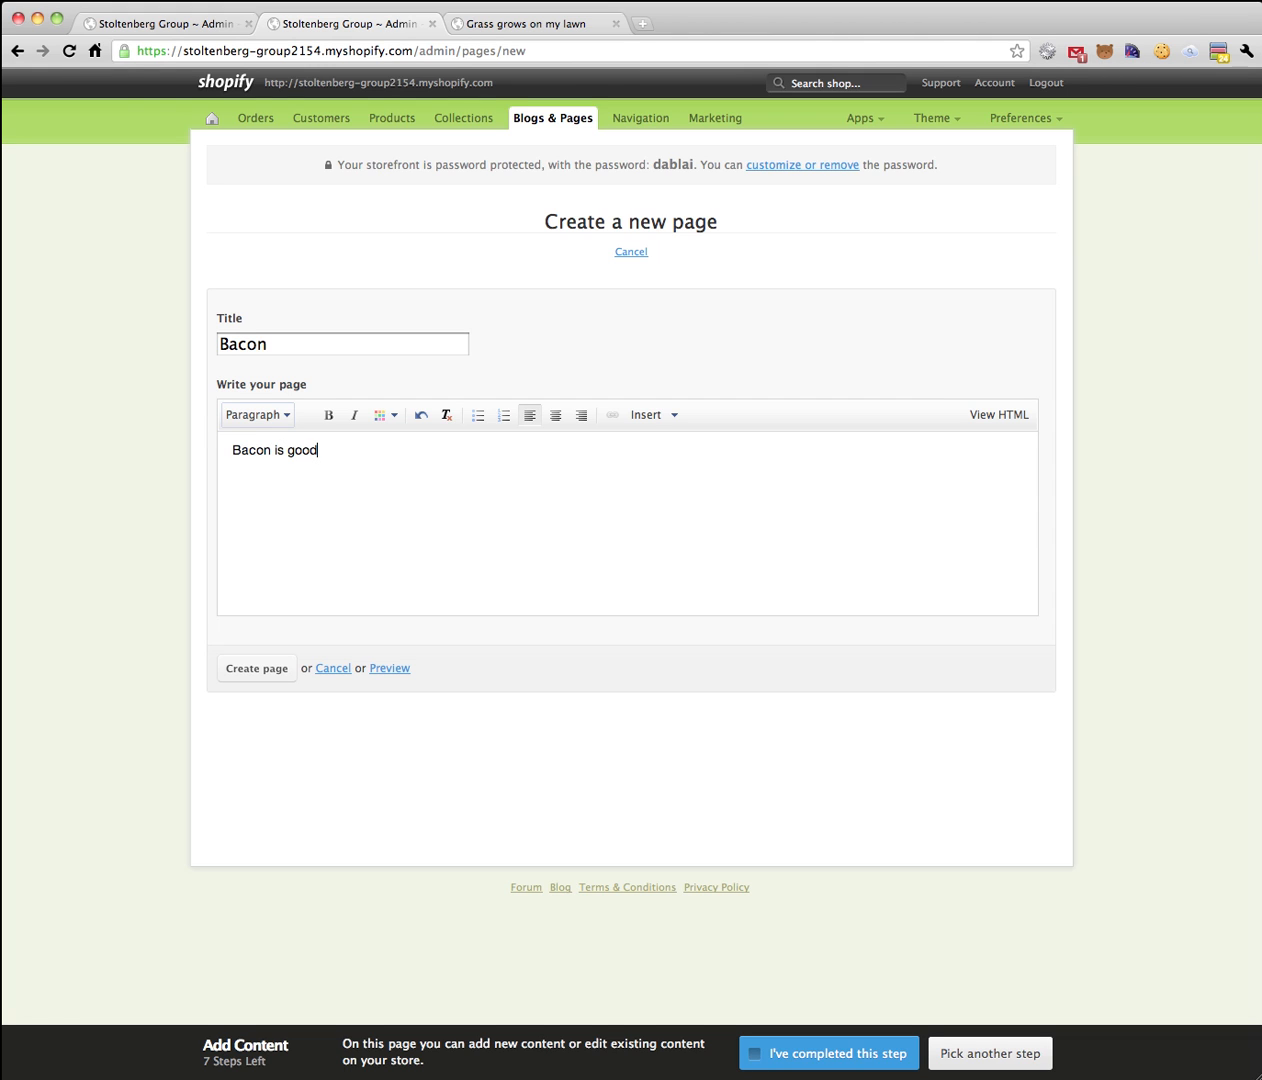
pyautogui.click(256, 668)
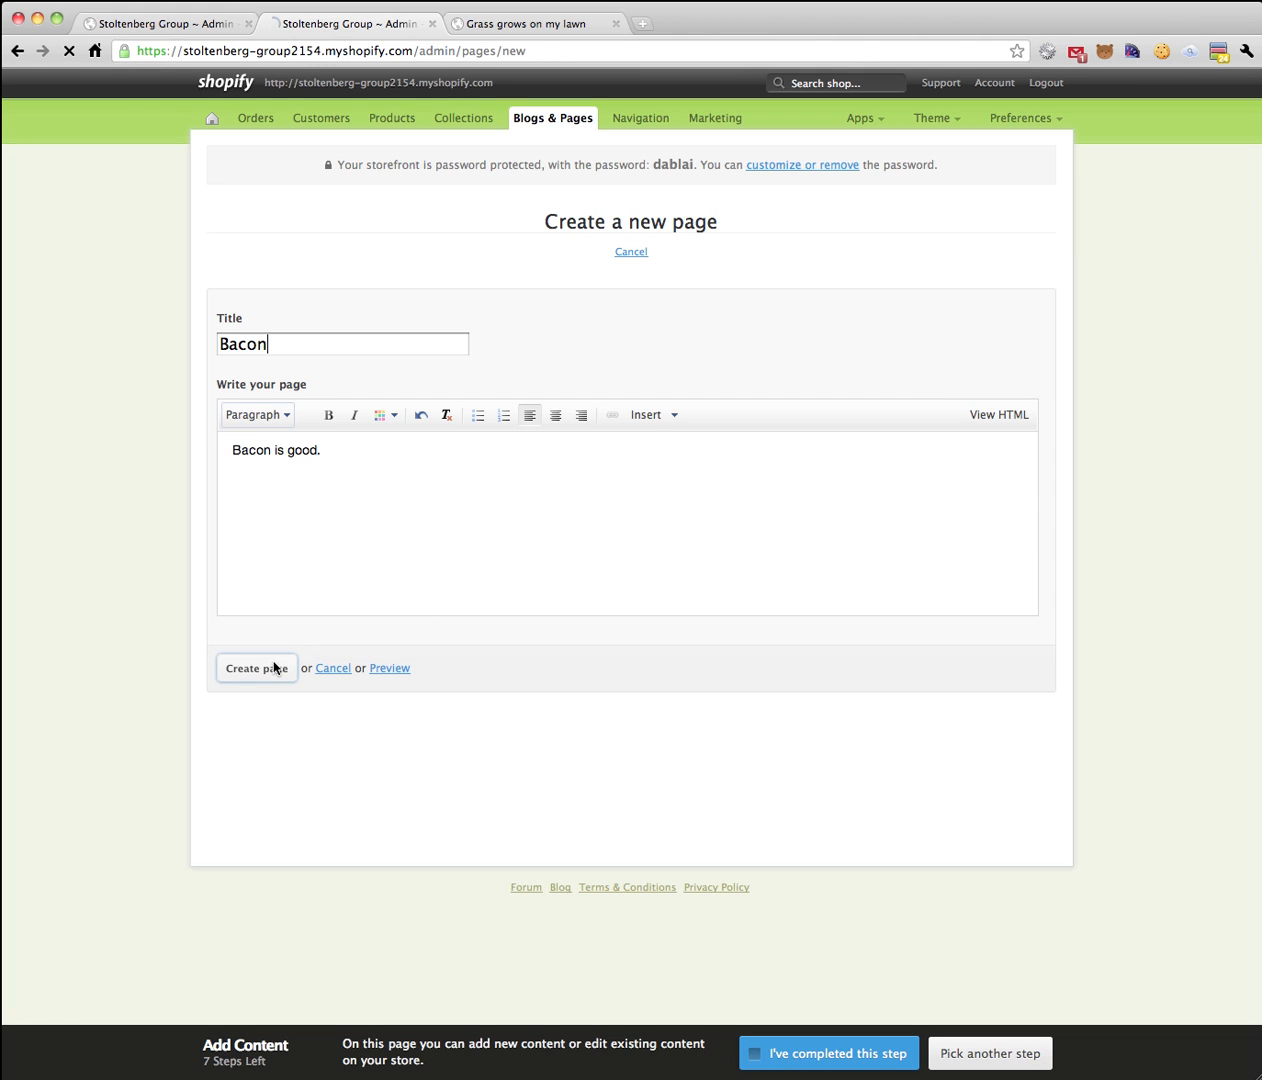
pyautogui.click(256, 668)
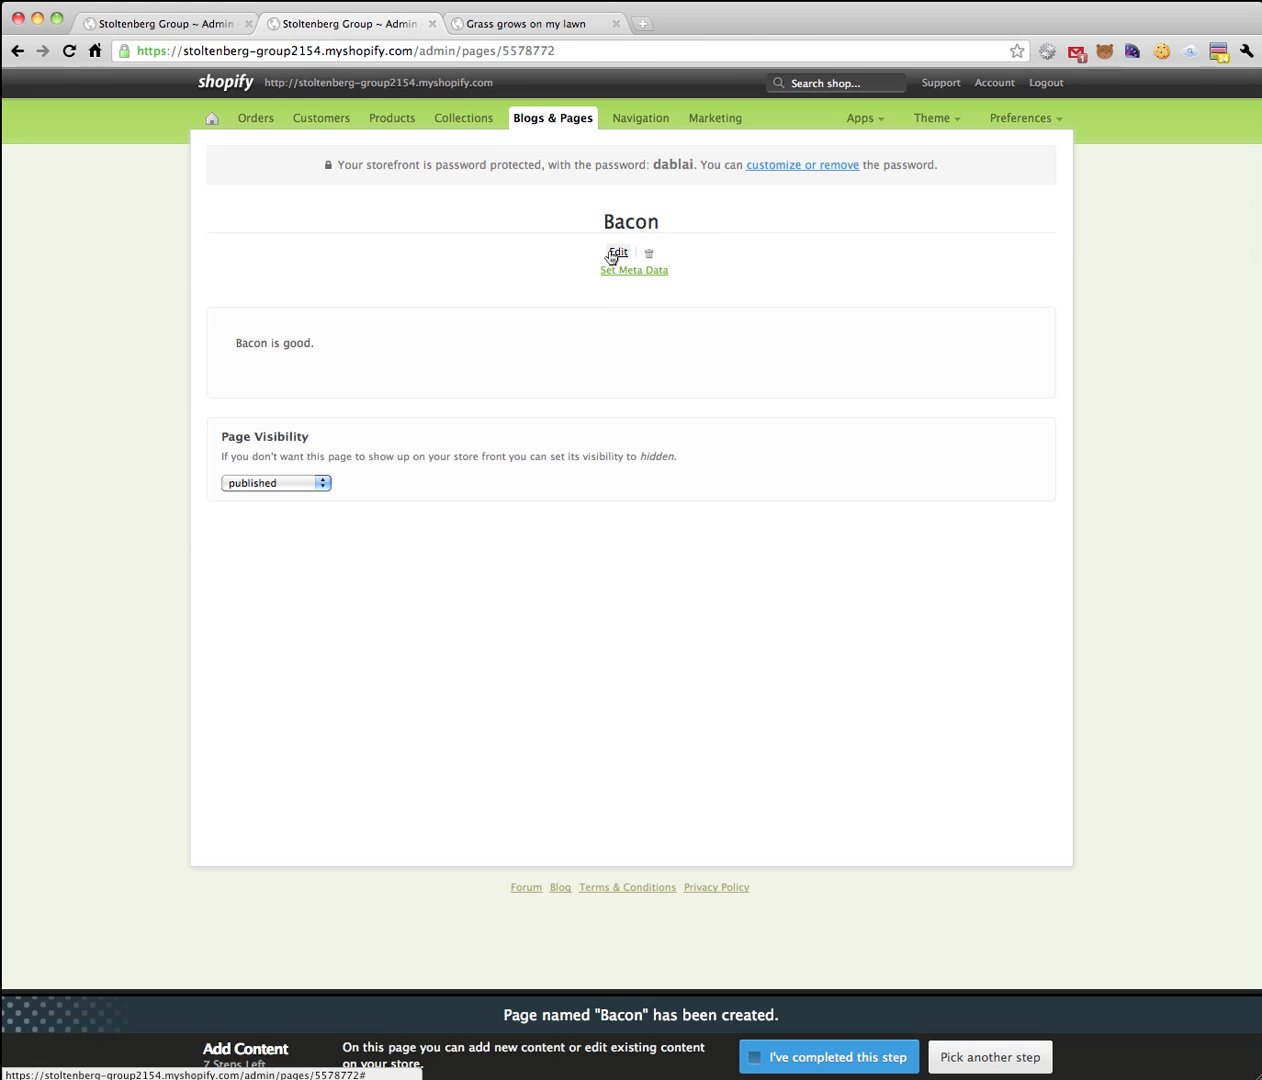
# Set the Bacon page's meta title "scary indeed it is eating bacon" and description "There is a nice sunset outside." and submit.
pyautogui.click(616, 252)
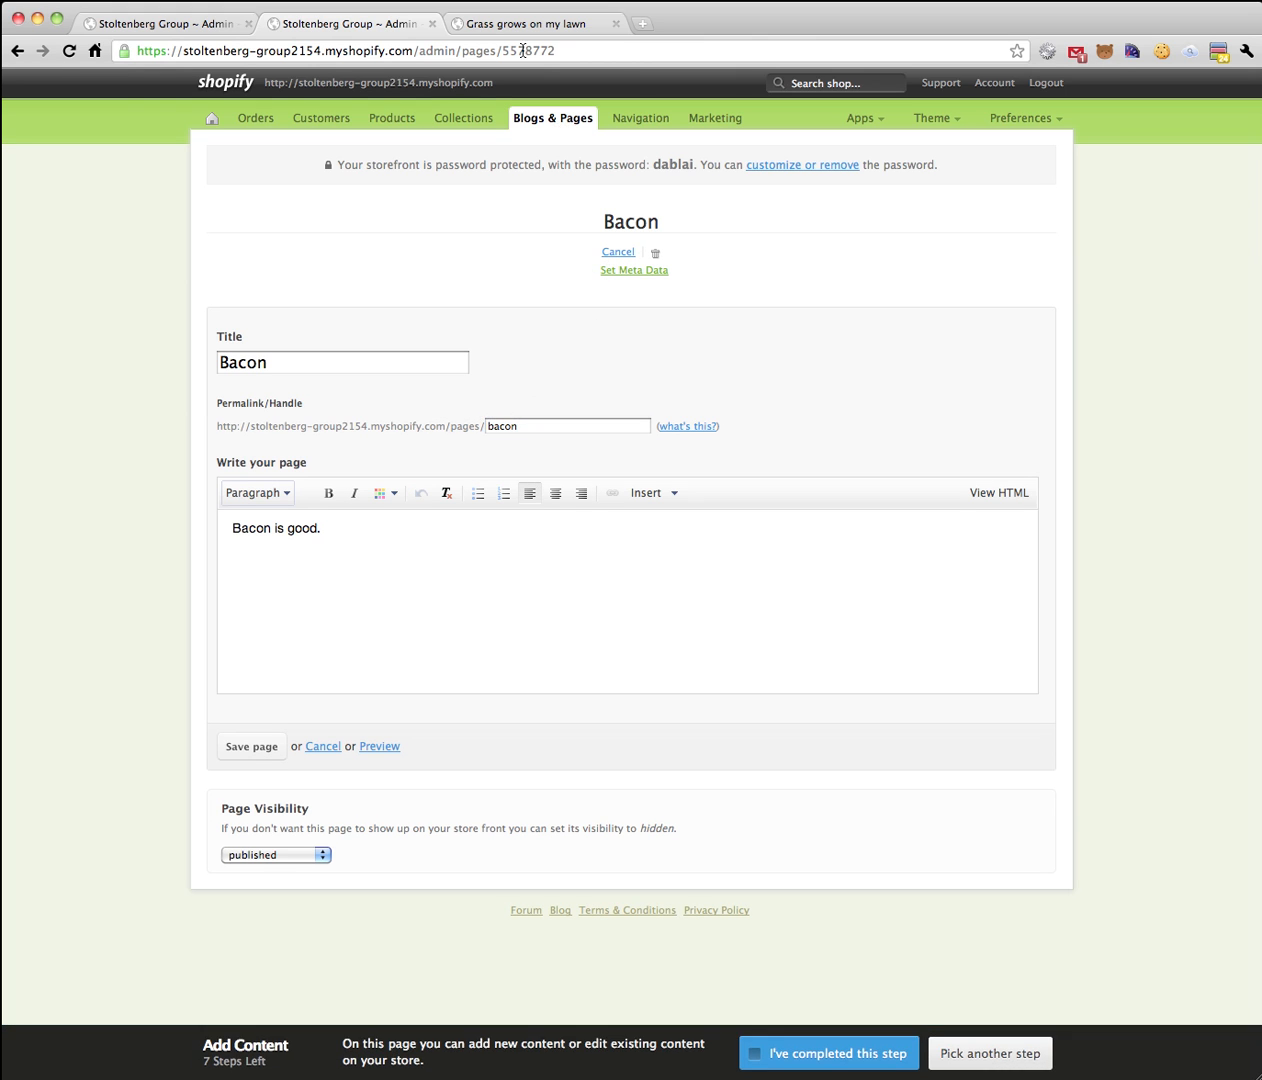
pyautogui.click(632, 270)
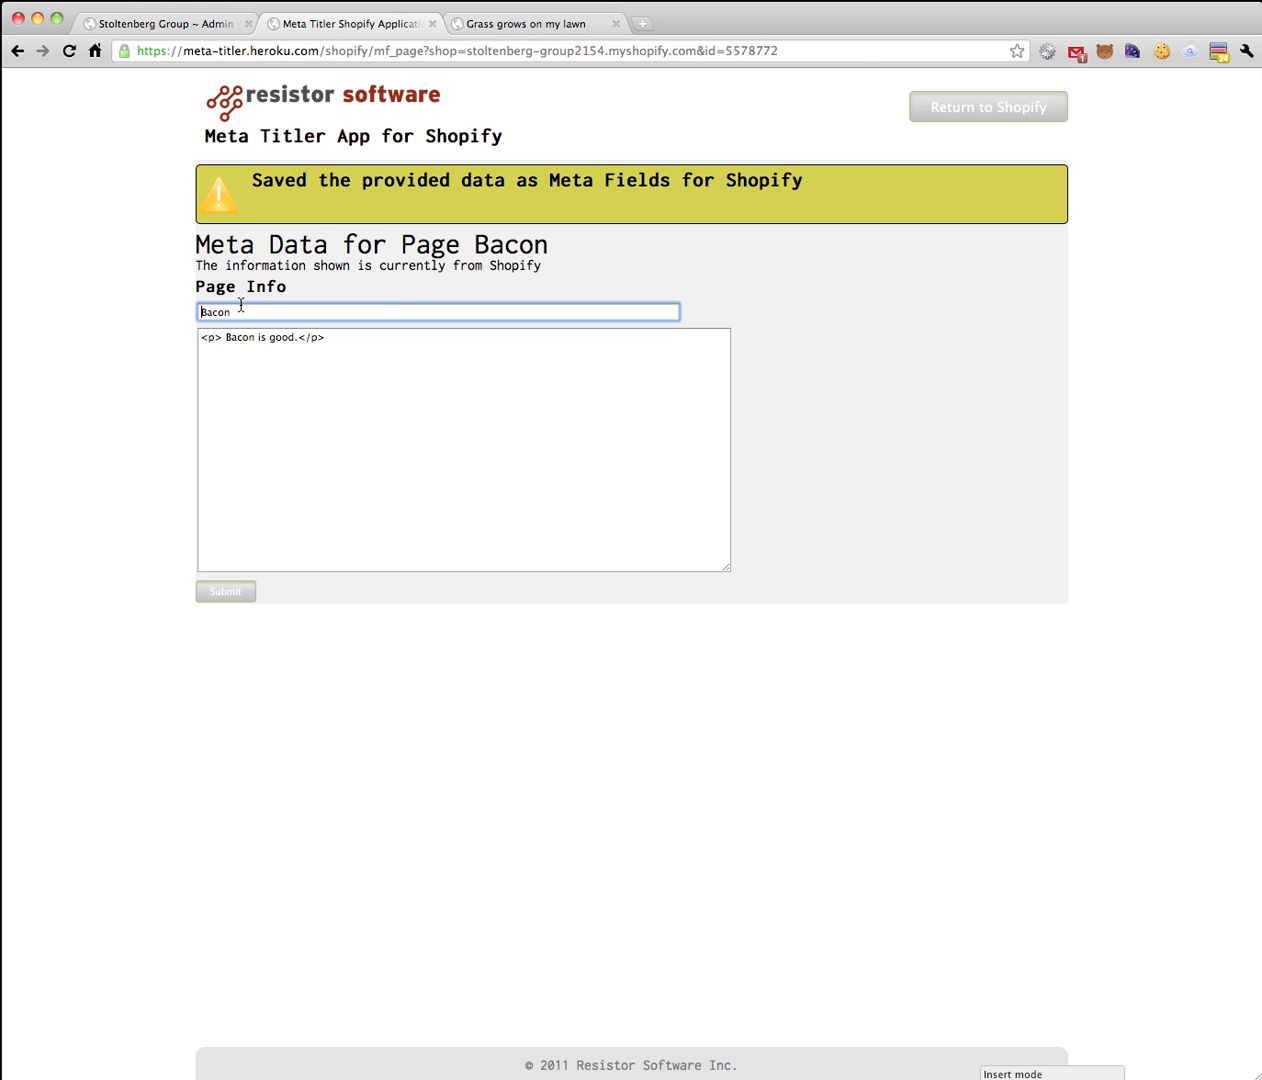
pyautogui.write('scary indeed it is eating b')
pyautogui.click(464, 450)
pyautogui.write('There is a')
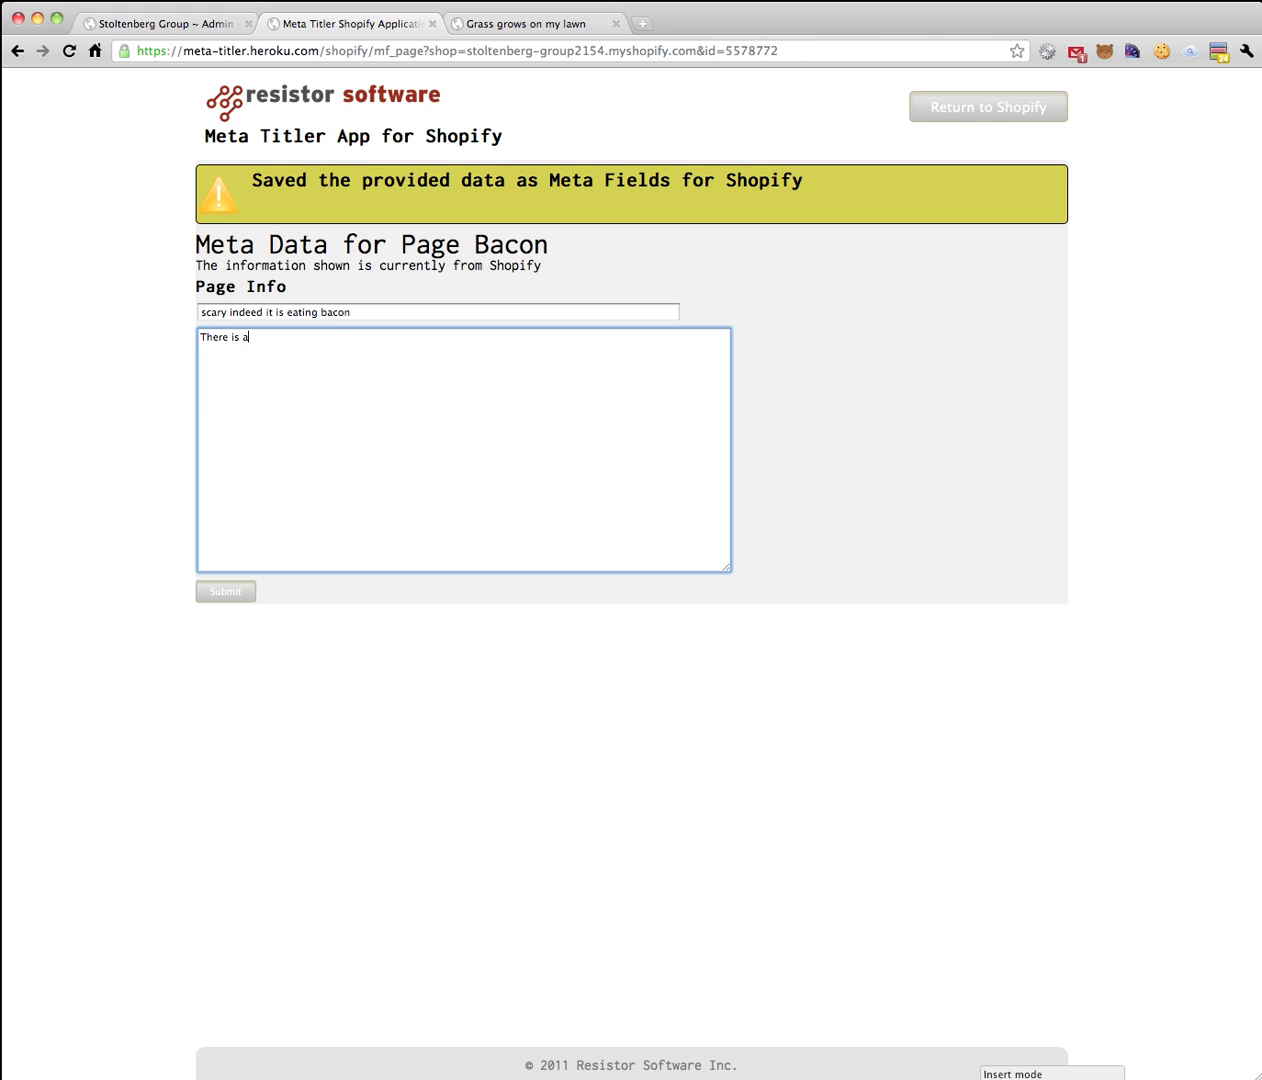
pyautogui.write('nice sunset ou')
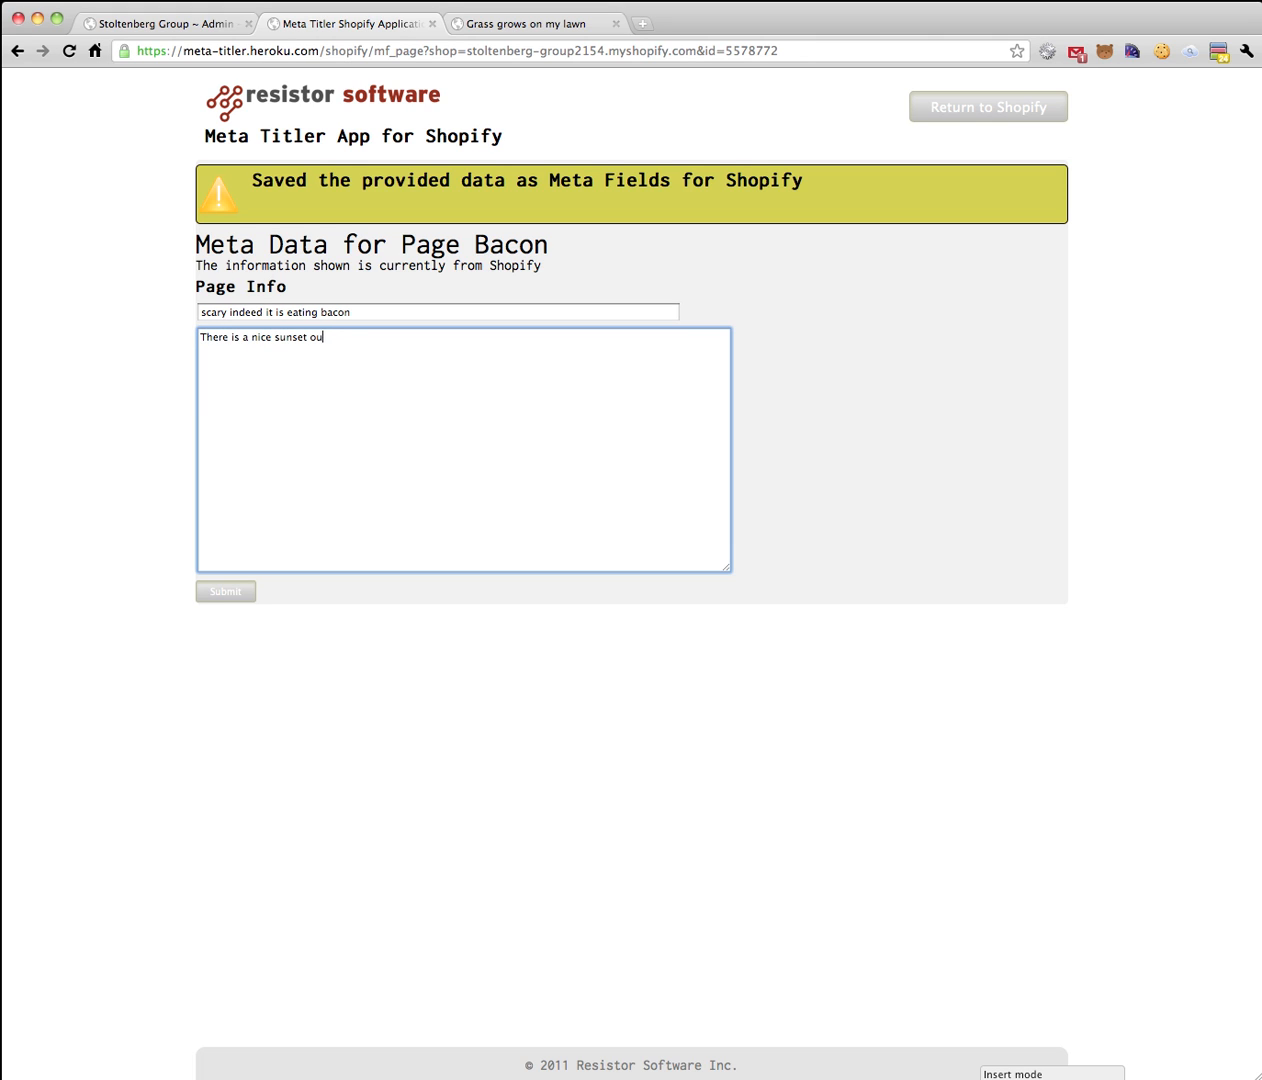
pyautogui.write('tside.')
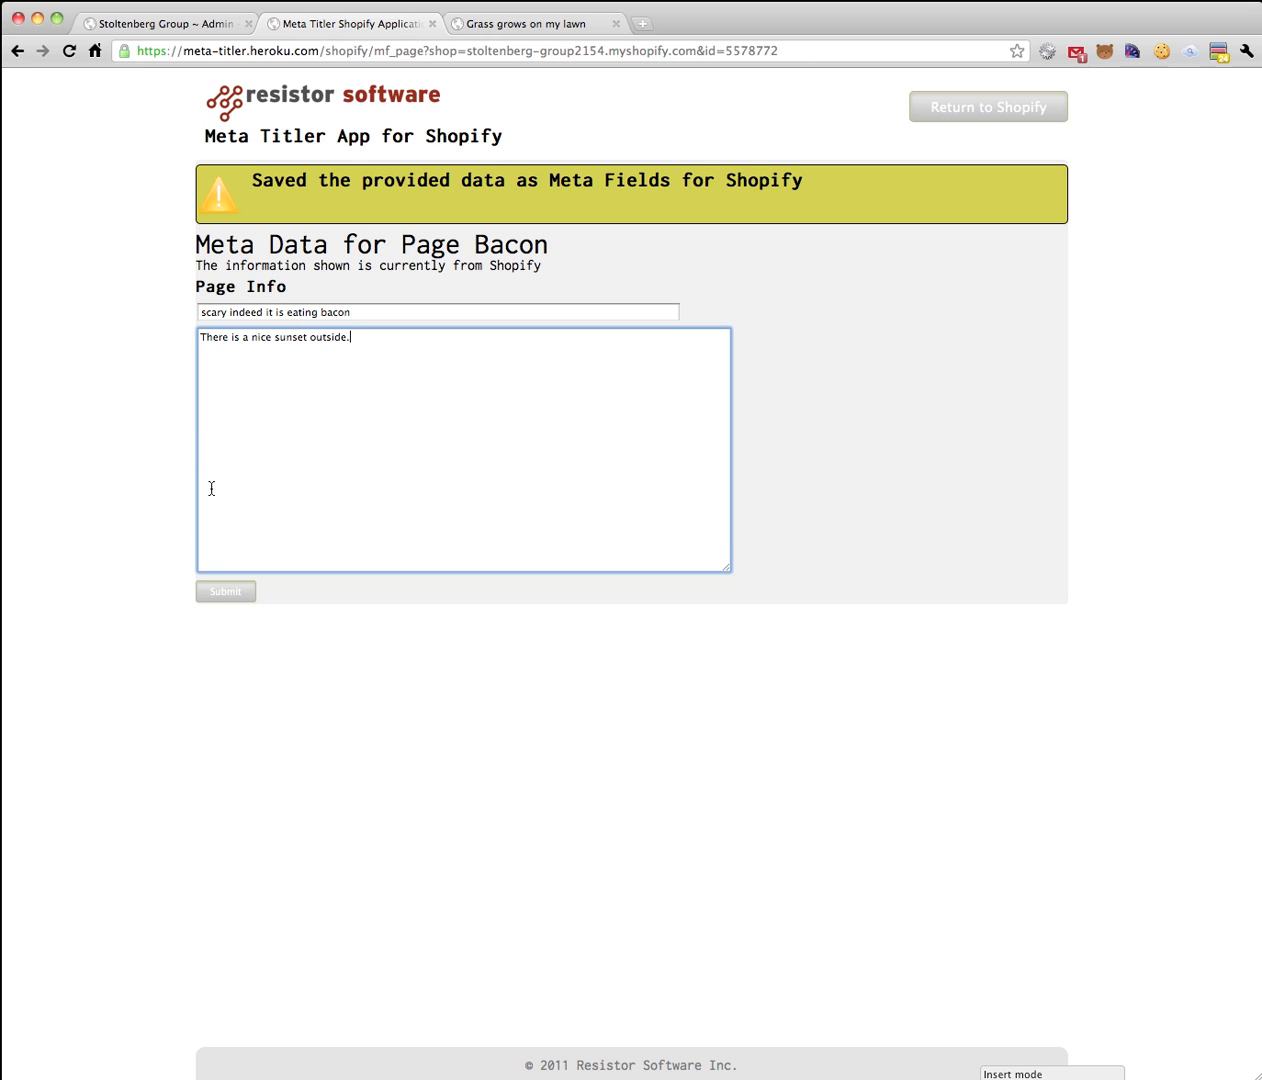
pyautogui.click(224, 592)
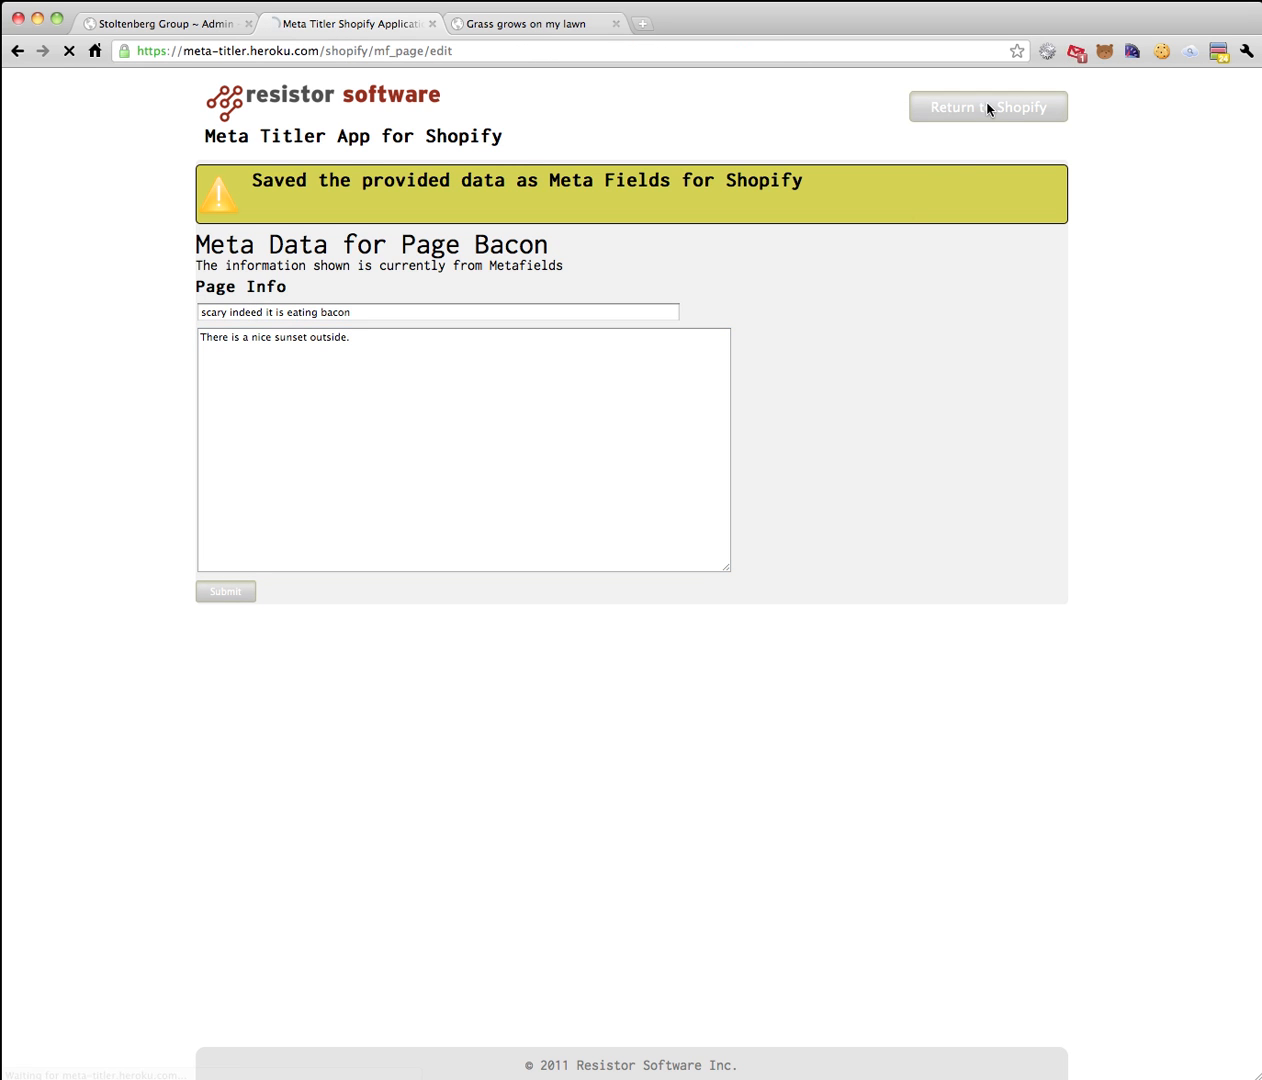
# Return to Shopify, then load stoltenberg-group2154.myshopify.com/pages/bacon on the storefront to view its source.
pyautogui.click(988, 108)
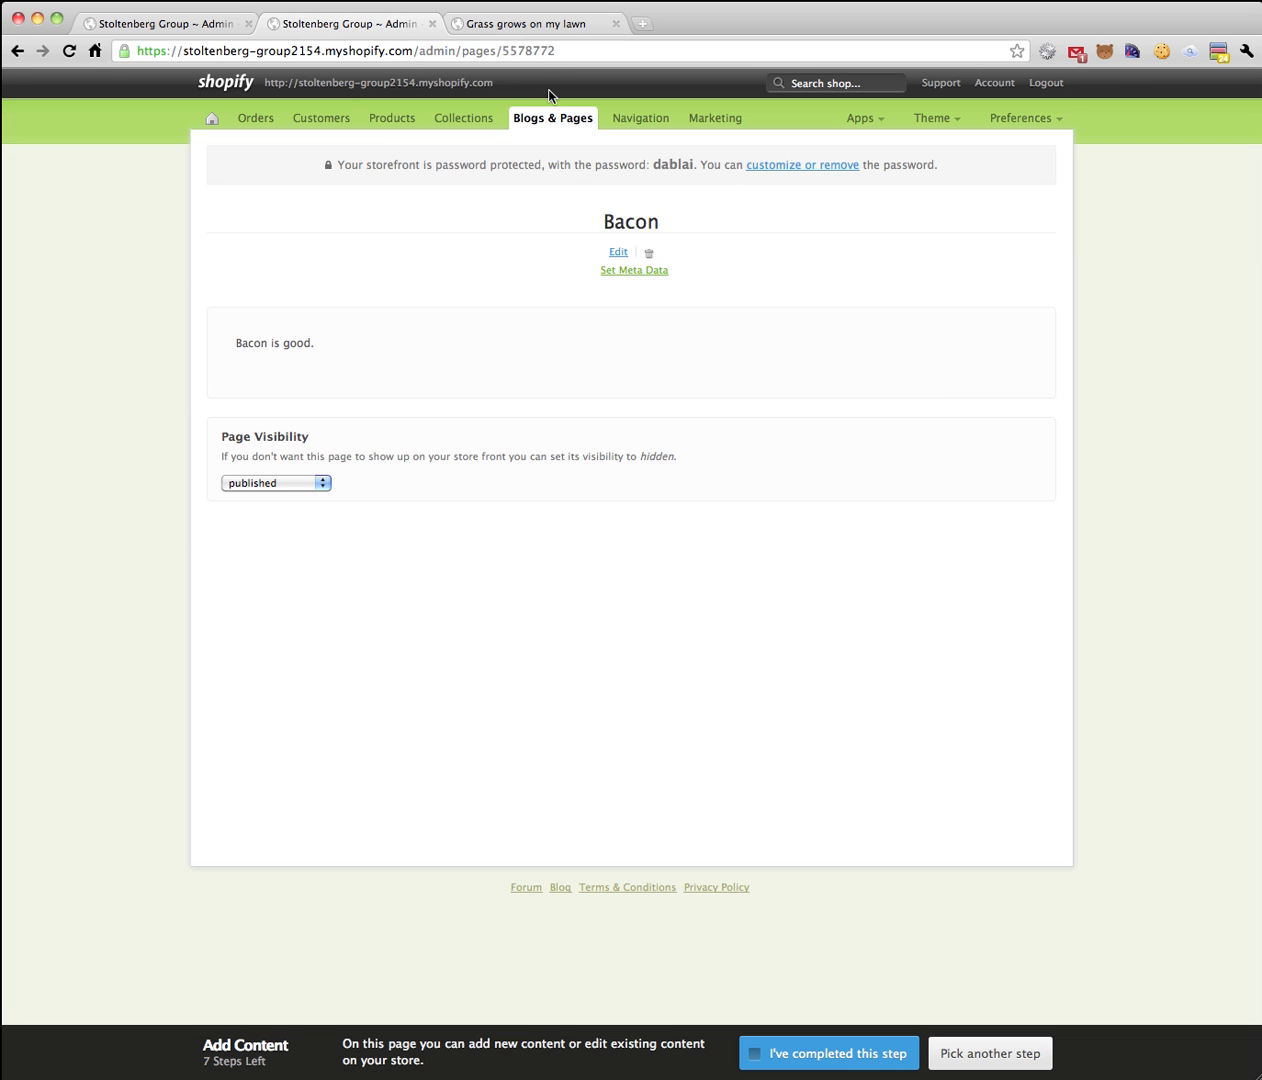
pyautogui.click(536, 24)
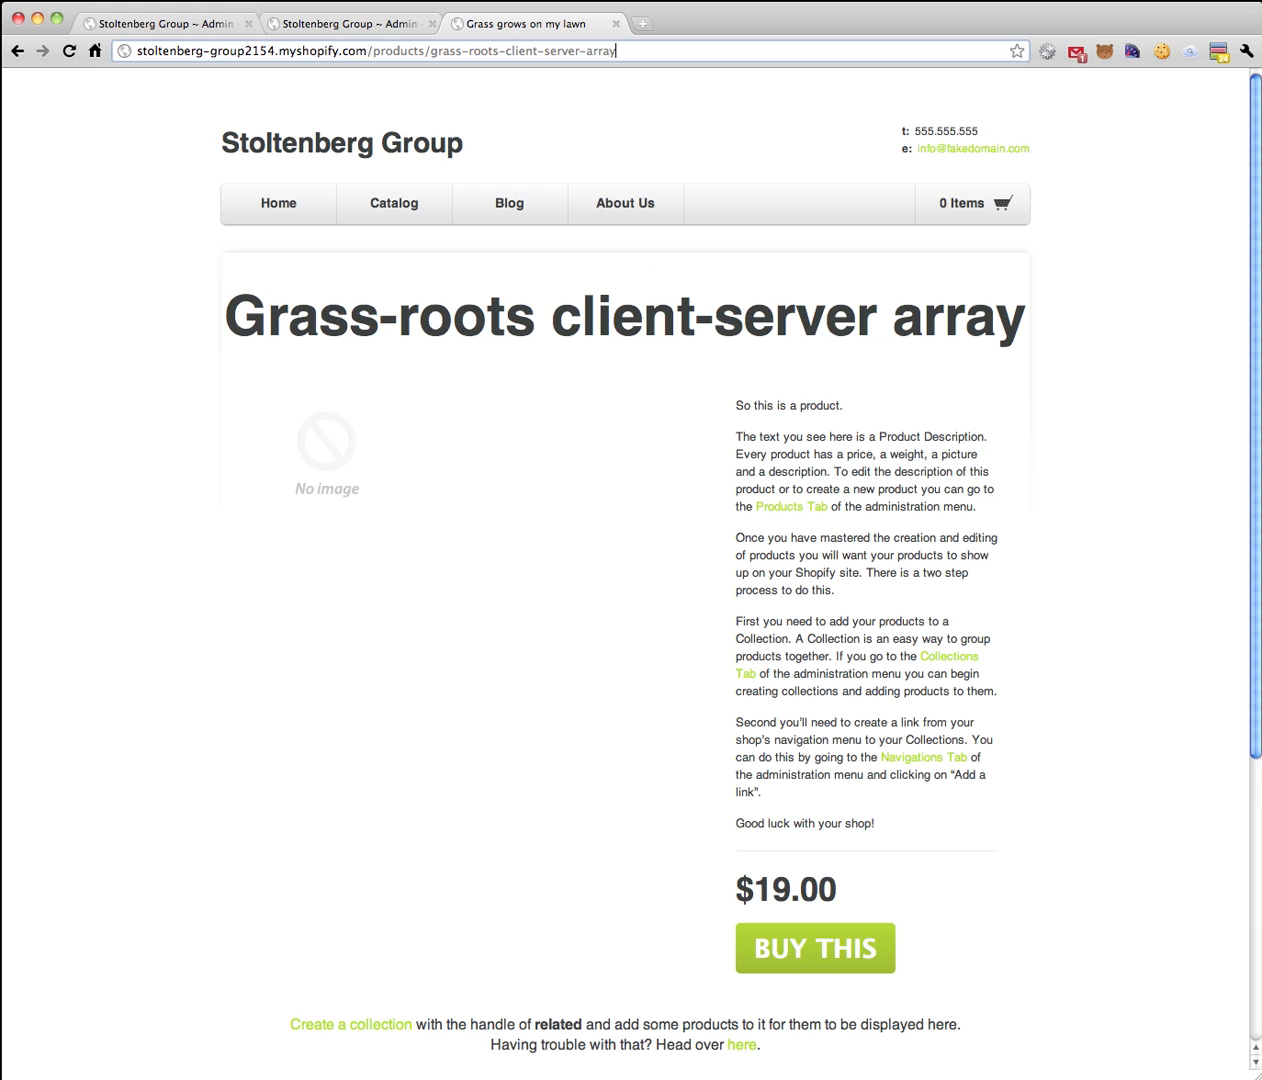
pyautogui.write('stoltenberg-group2154.myshopify.com/p')
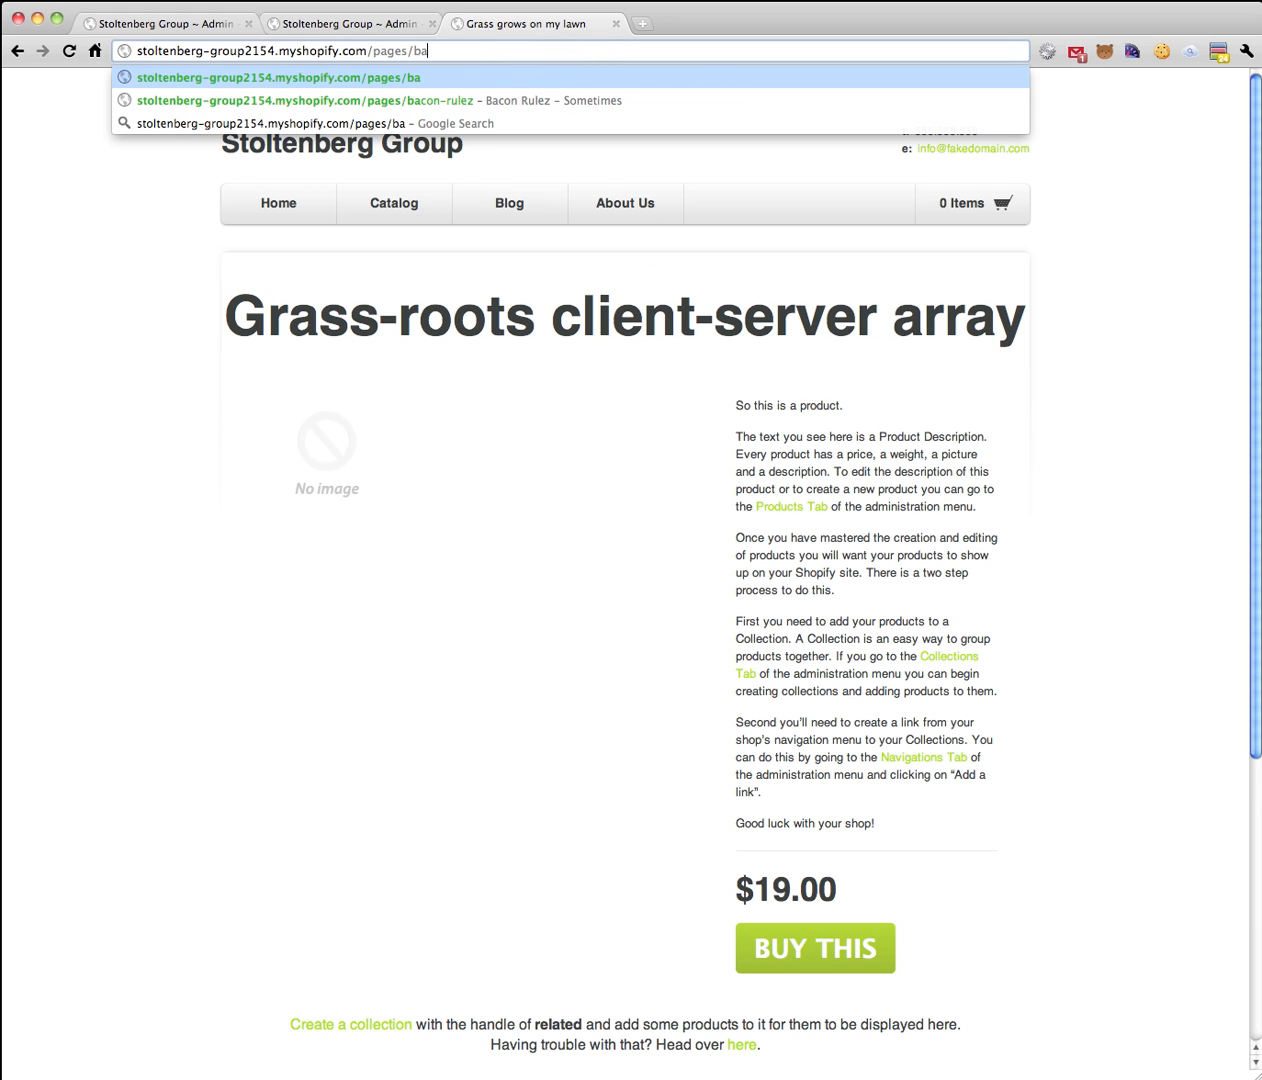
pyautogui.click(308, 100)
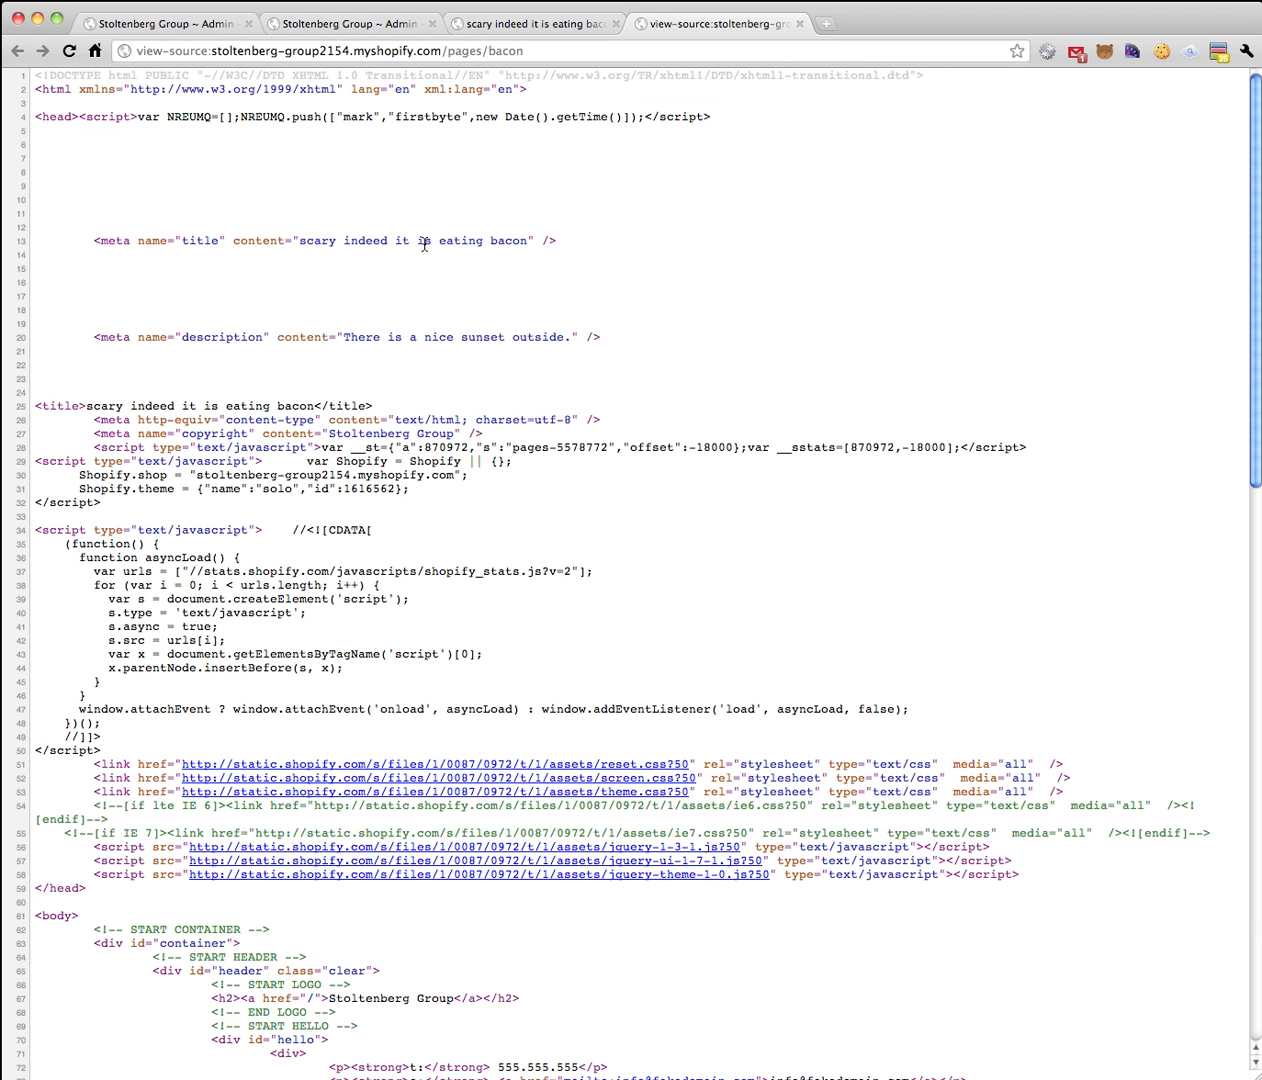
pyautogui.moveTo(204, 340)
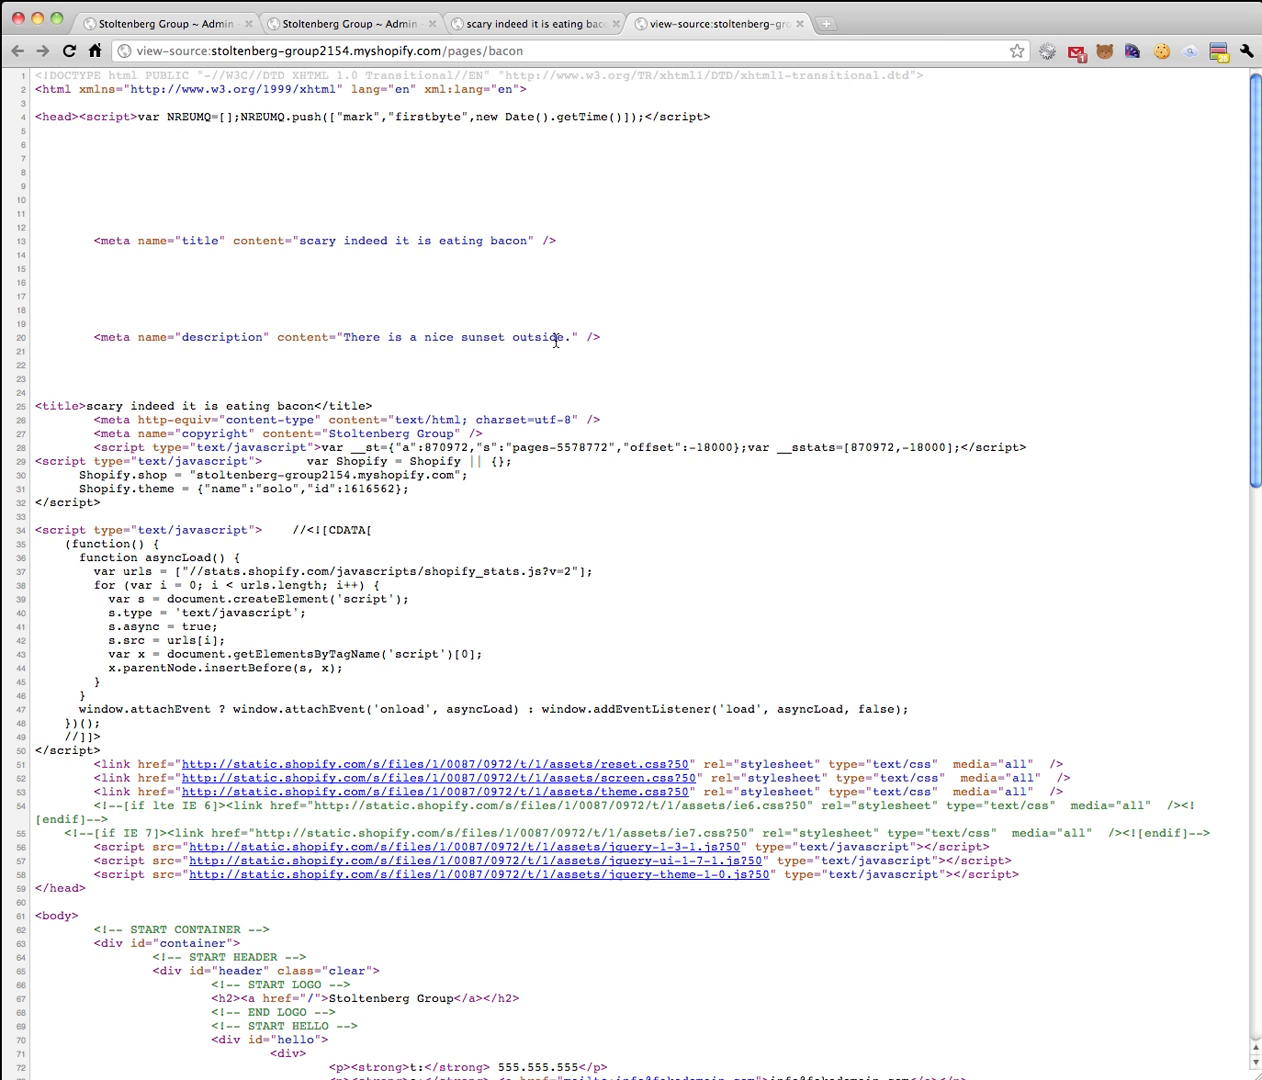
pyautogui.moveTo(678, 208)
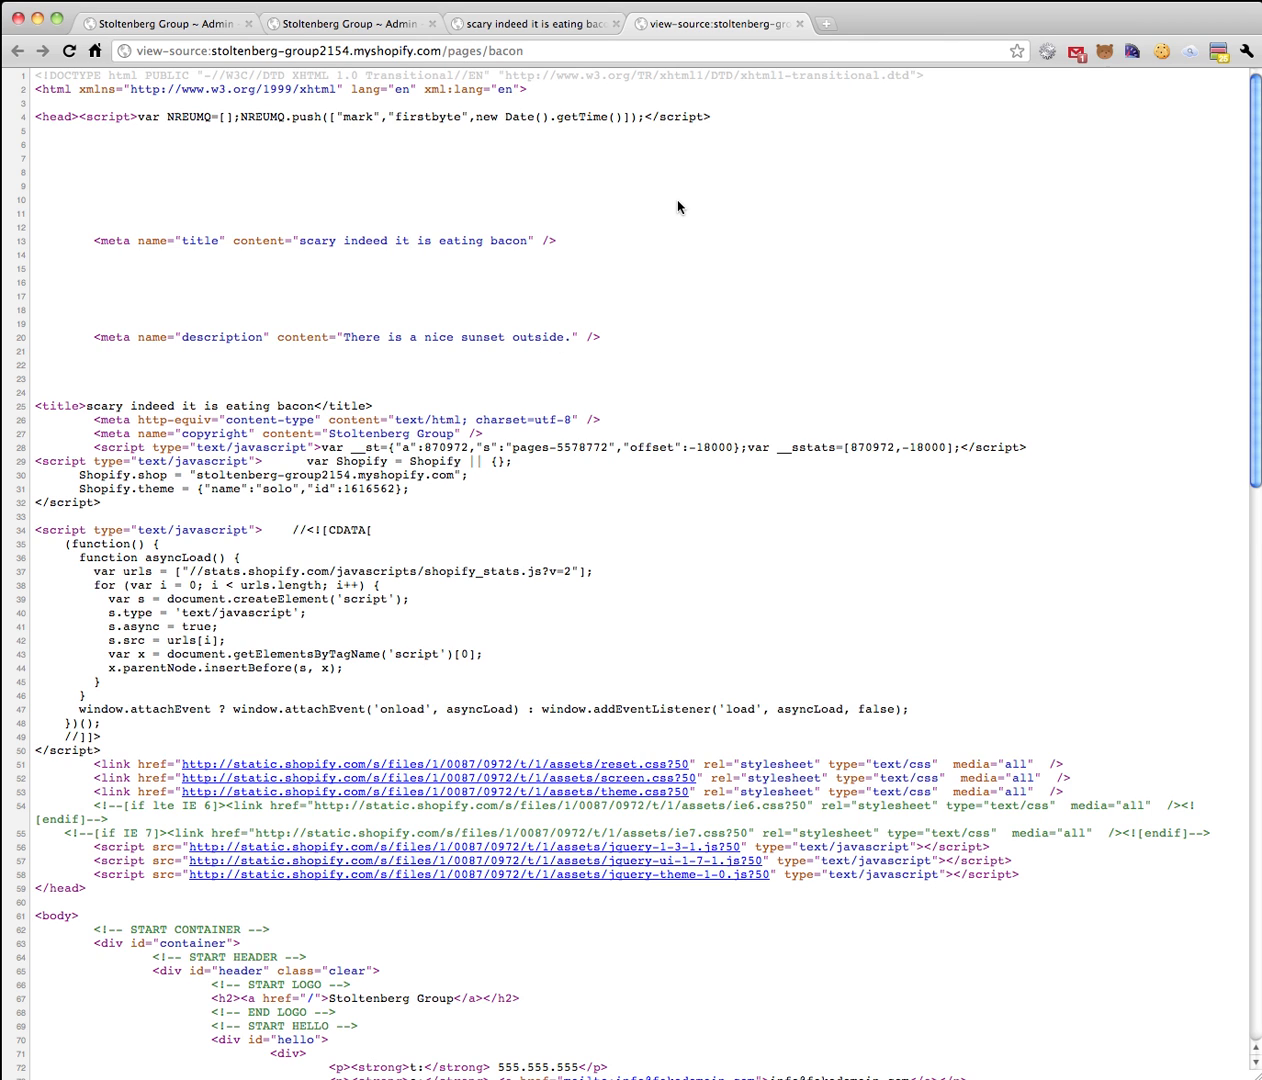